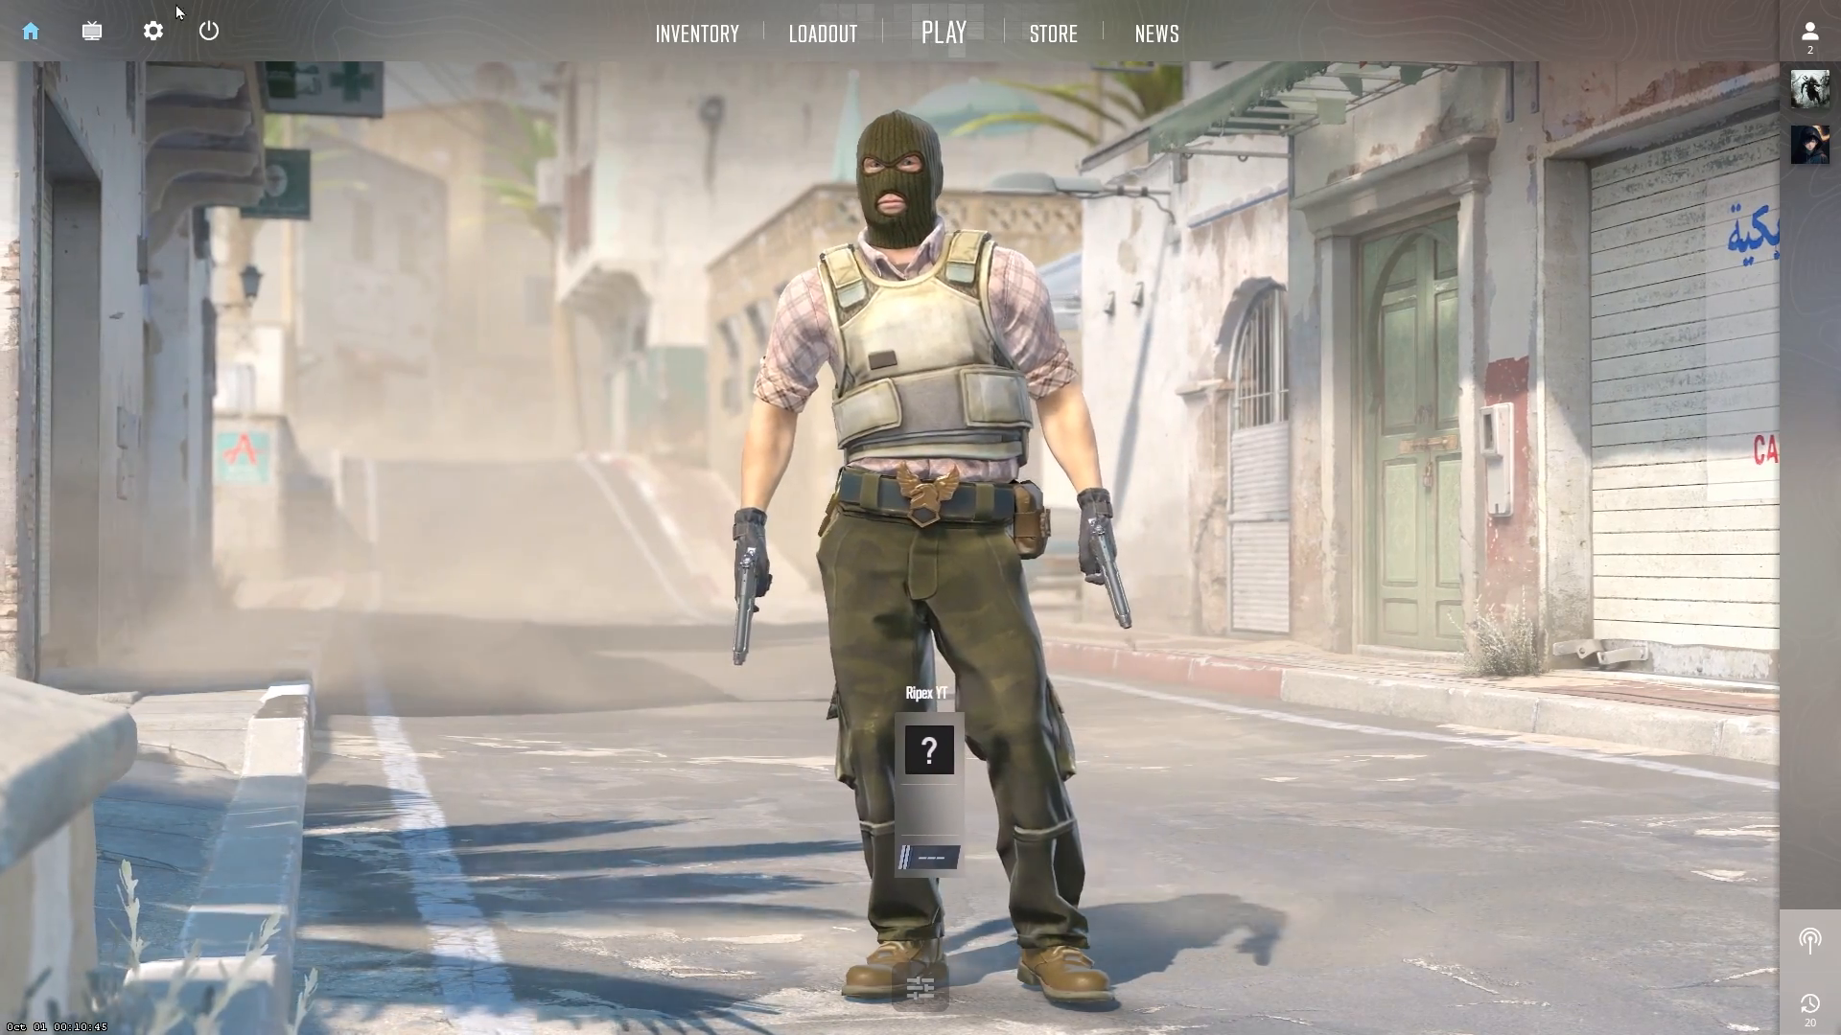
{"action": "mouse_move", "coordinate": [152, 31]}
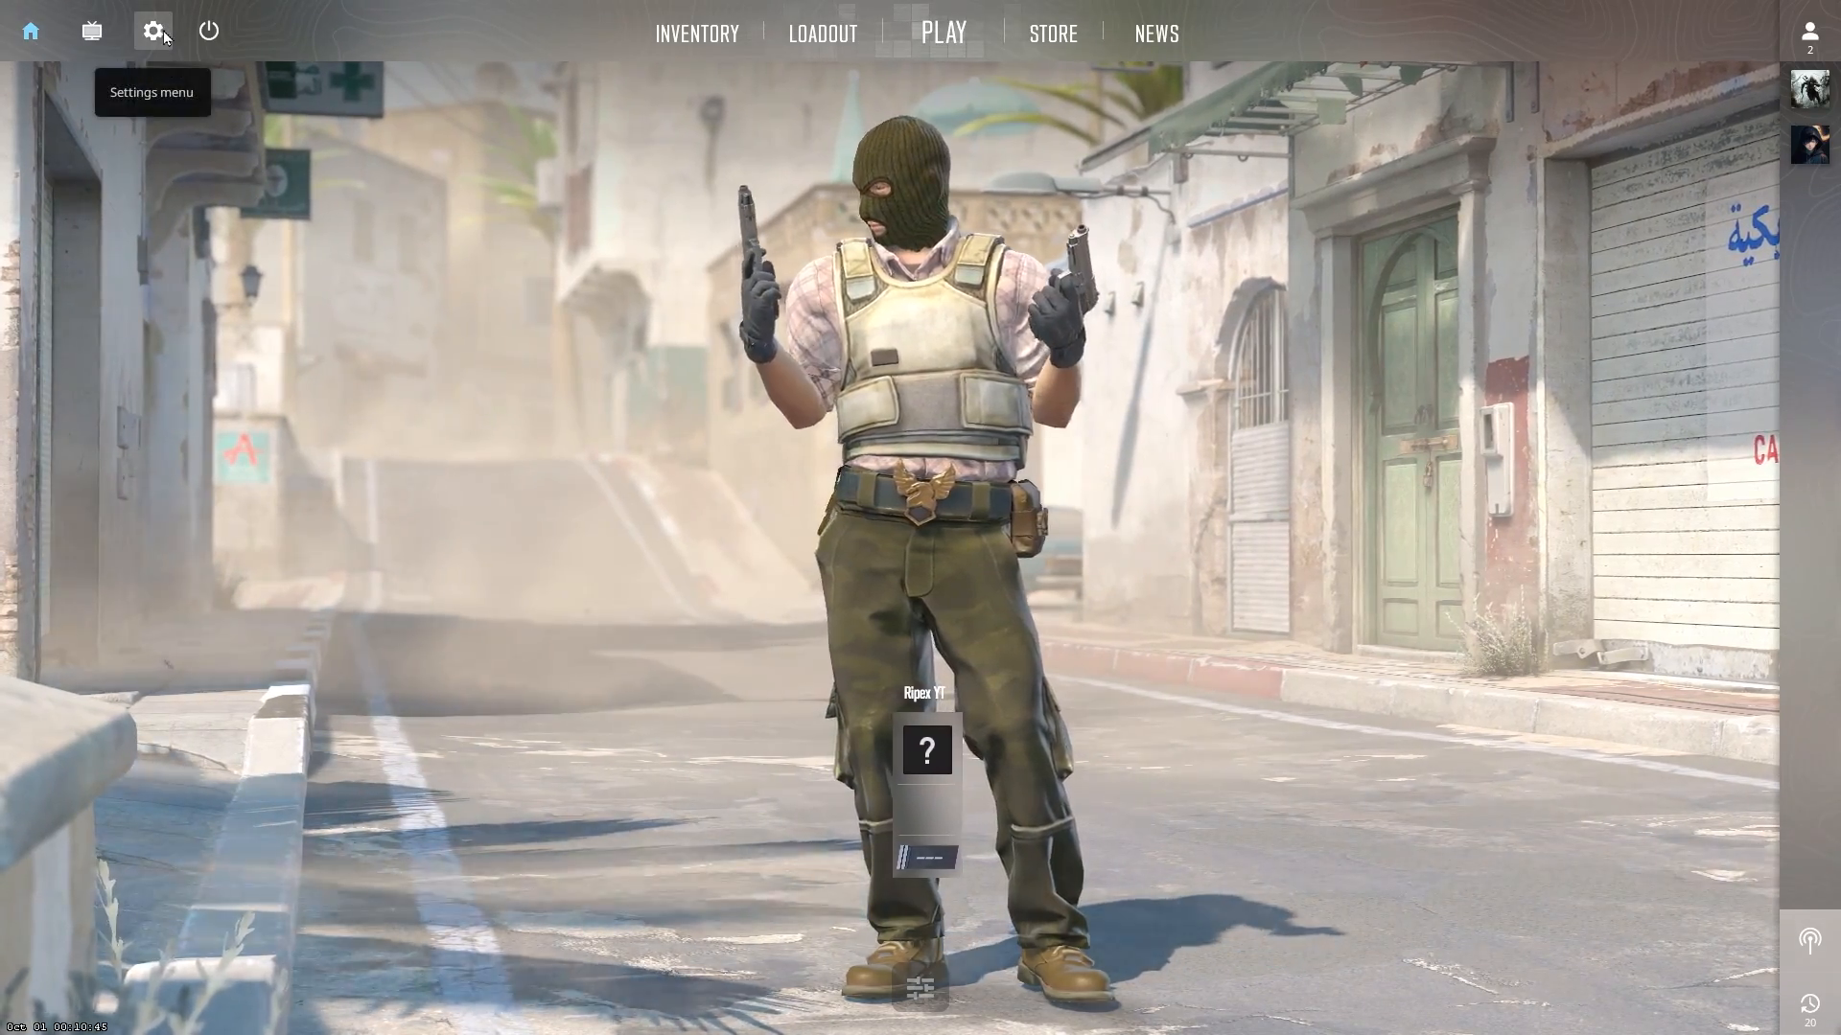
- Show Counter-Strike 2's Advanced Video settings, with Boost Player Contrast set to Enabled
{"action": "left_click", "coordinate": [152, 30]}
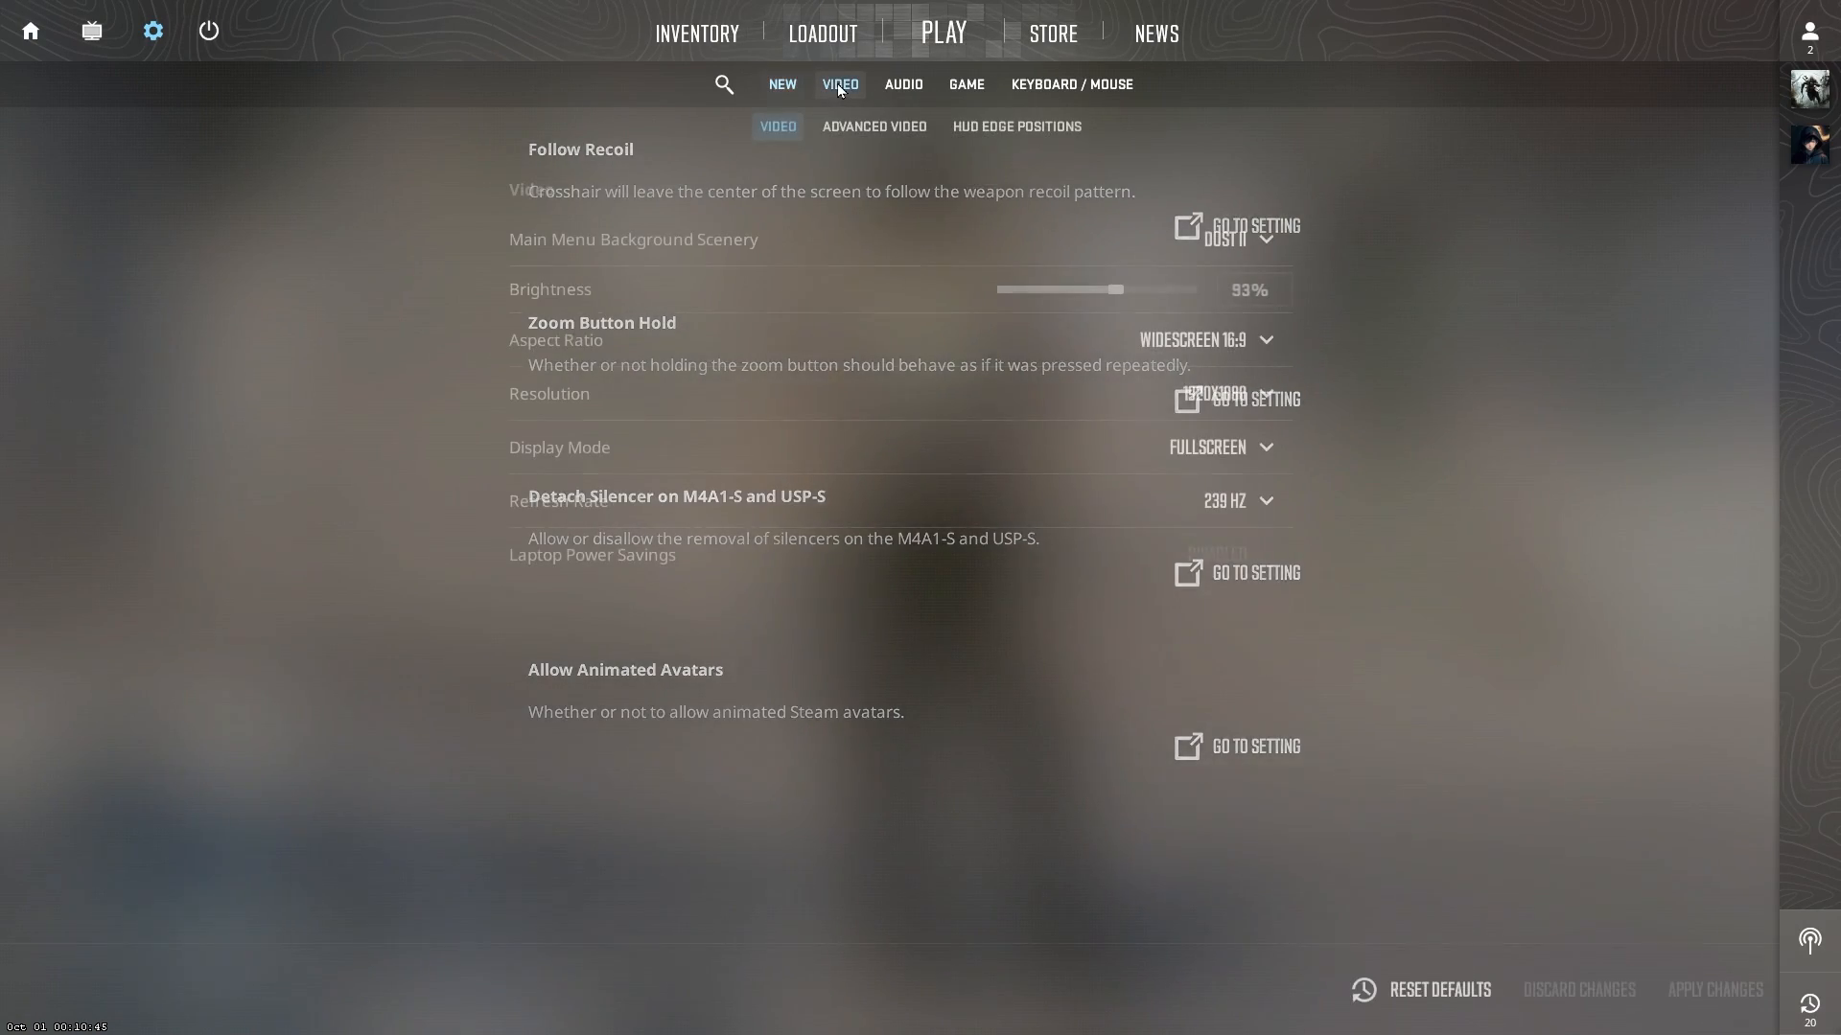
{"action": "left_click", "coordinate": [873, 126]}
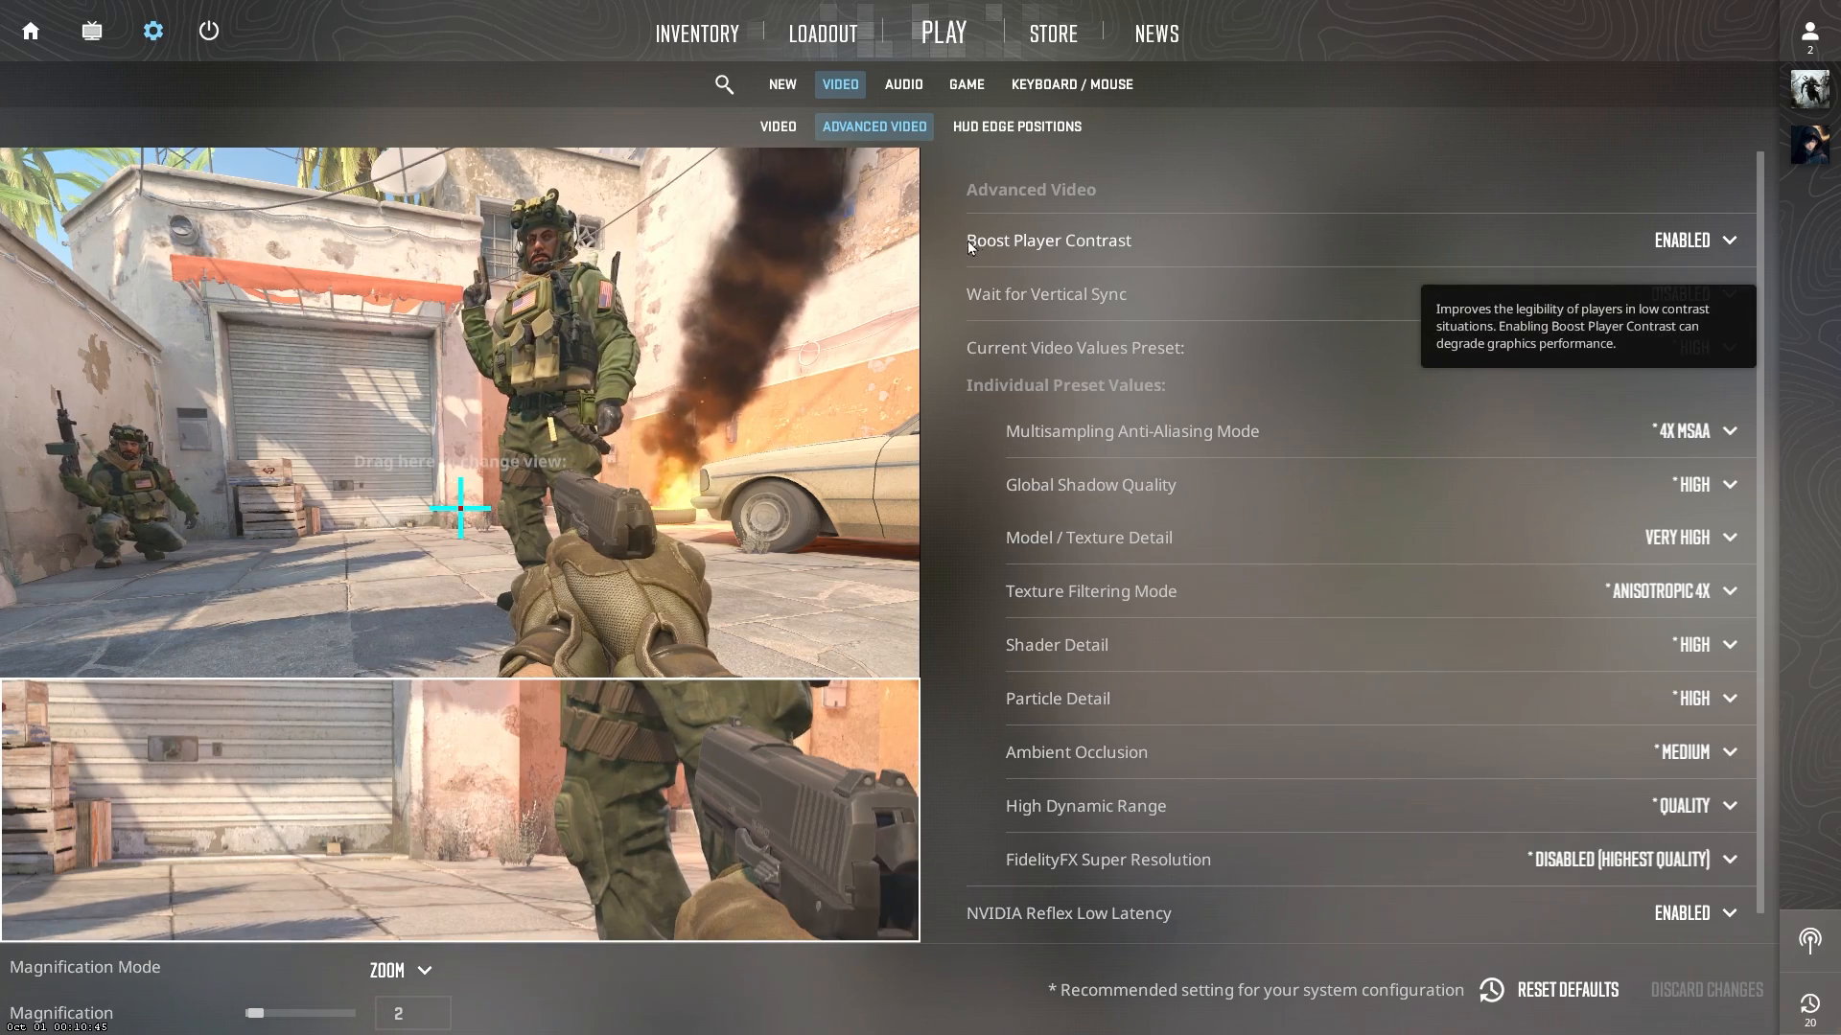
{"action": "mouse_move", "coordinate": [1579, 265]}
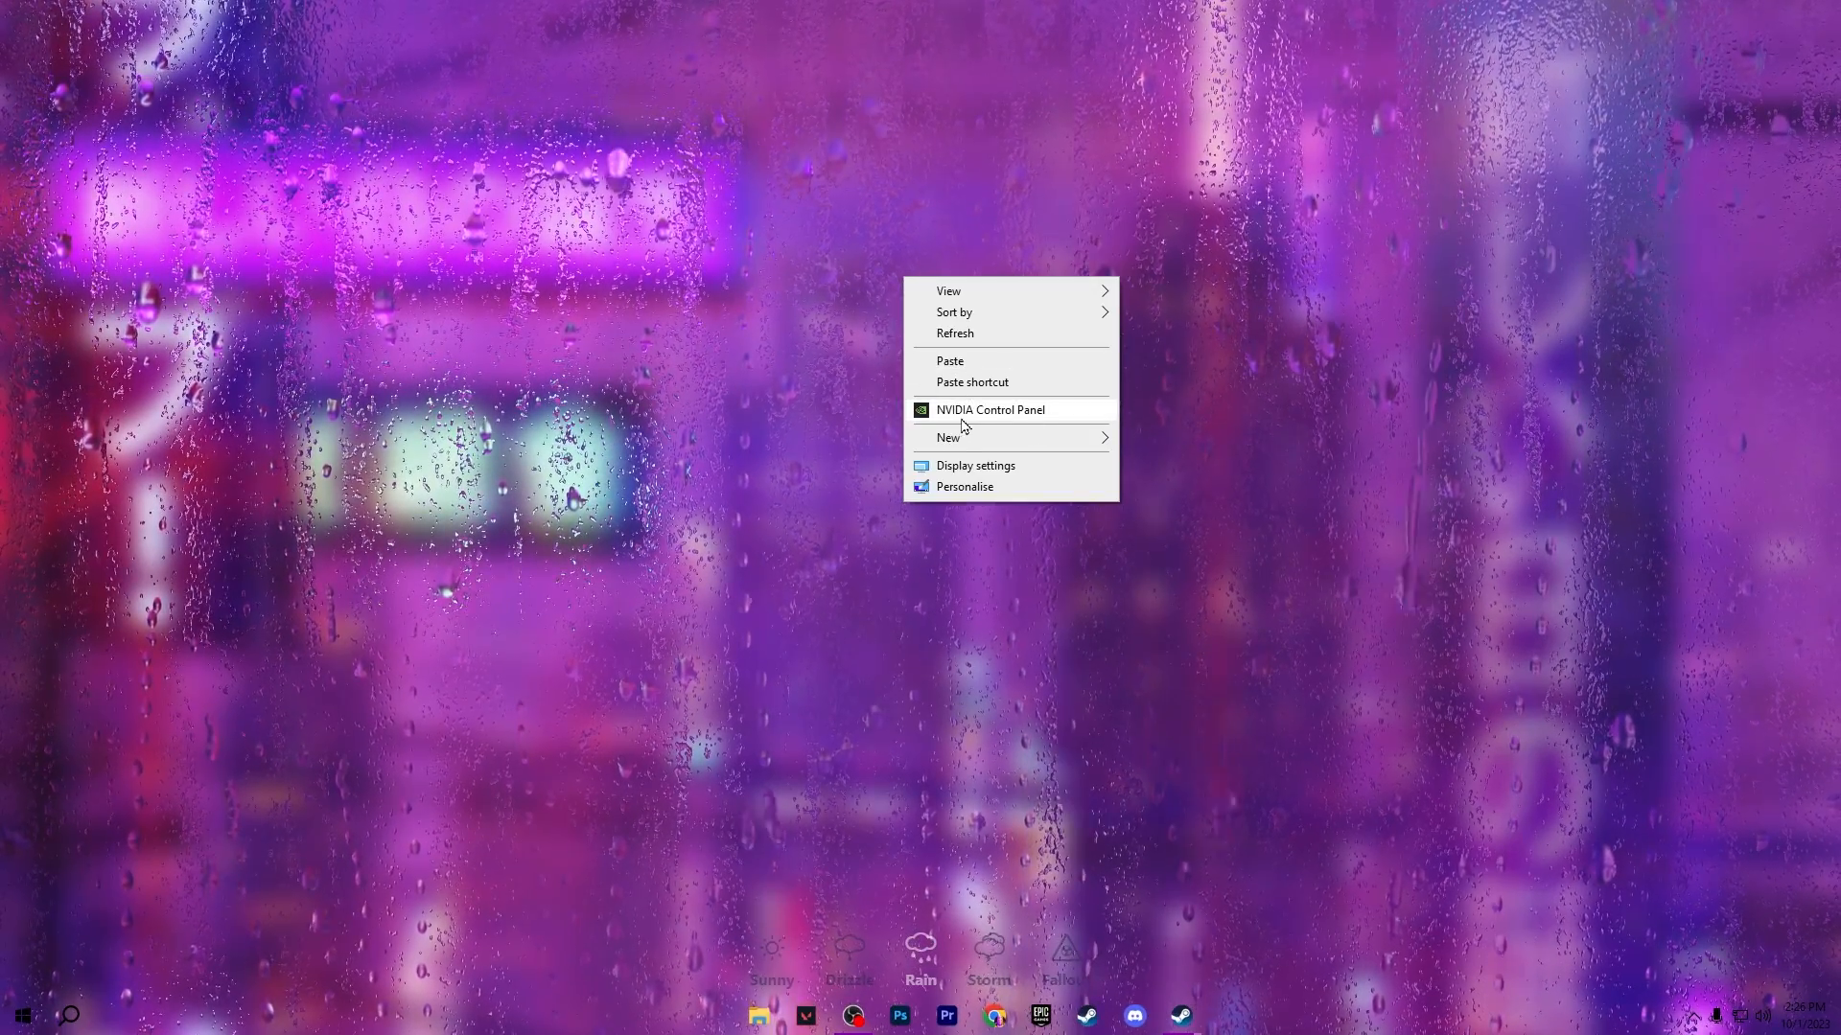
- Launch NVIDIA Control Panel from the desktop context menu
{"action": "left_click", "coordinate": [989, 410]}
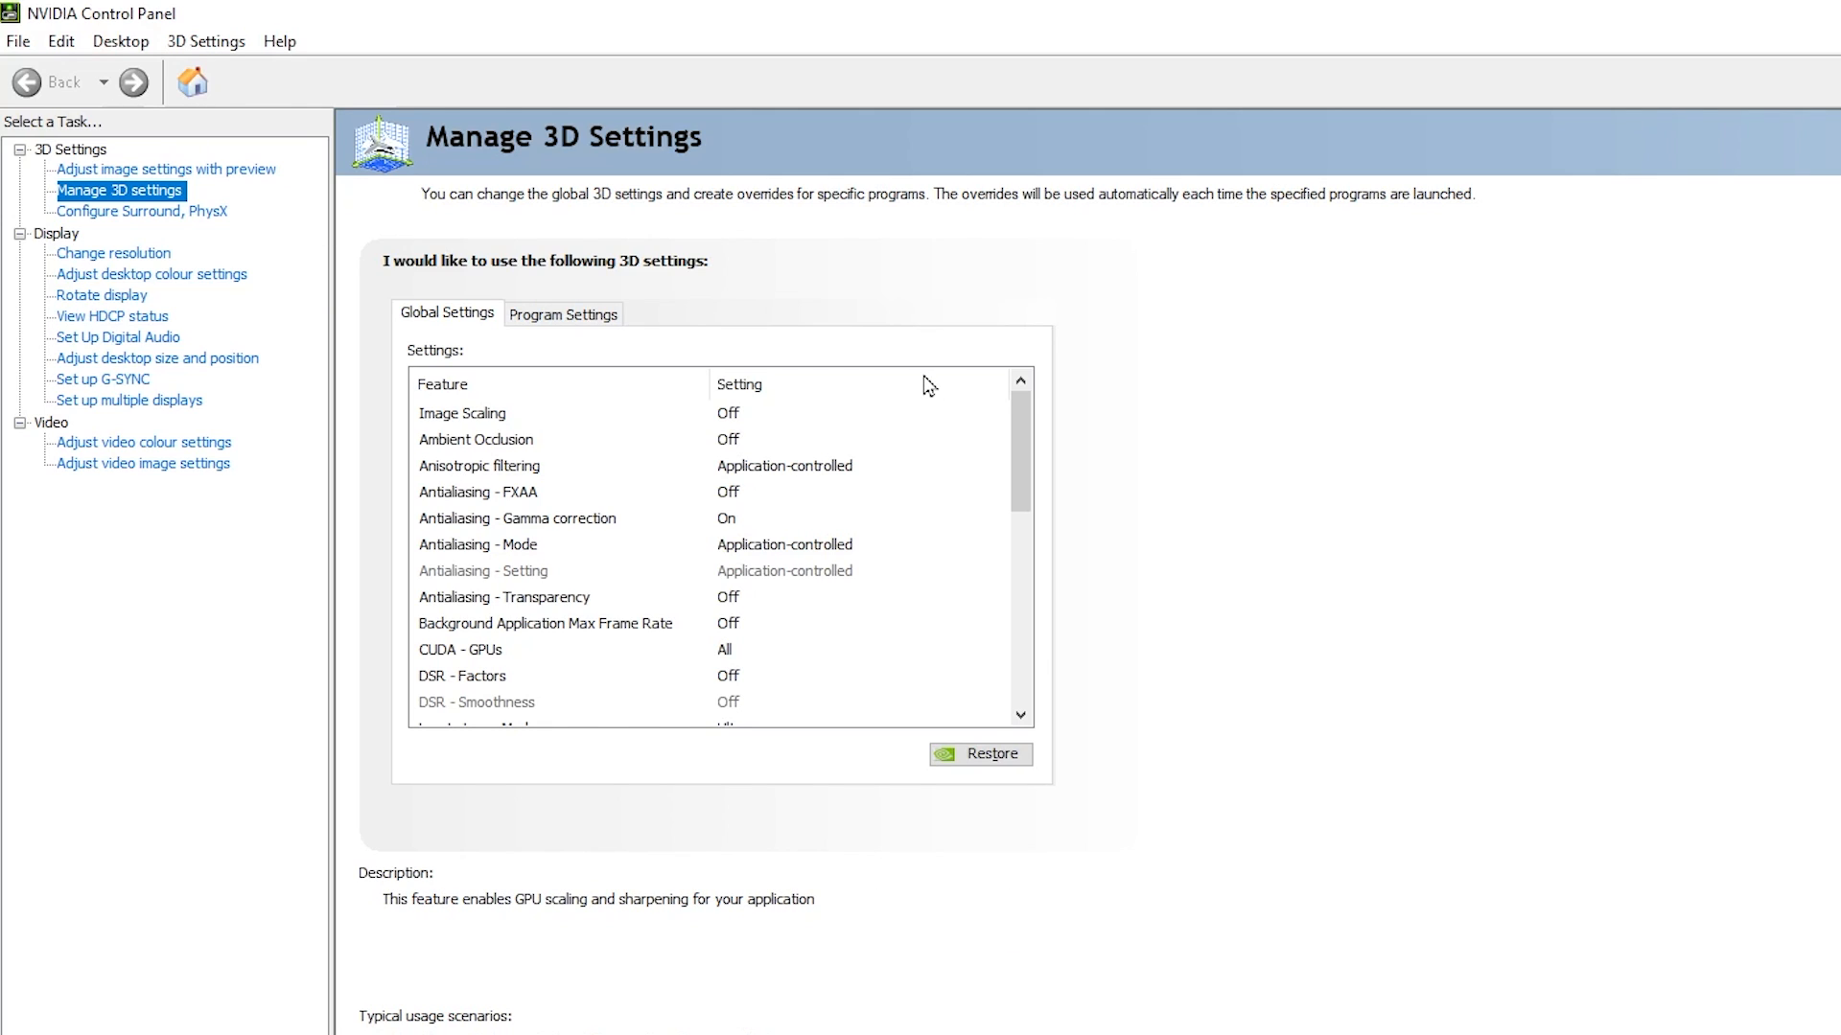
- Choose 'Use the advanced 3D image settings', then return to Manage 3D settings
{"action": "left_click", "coordinate": [165, 169]}
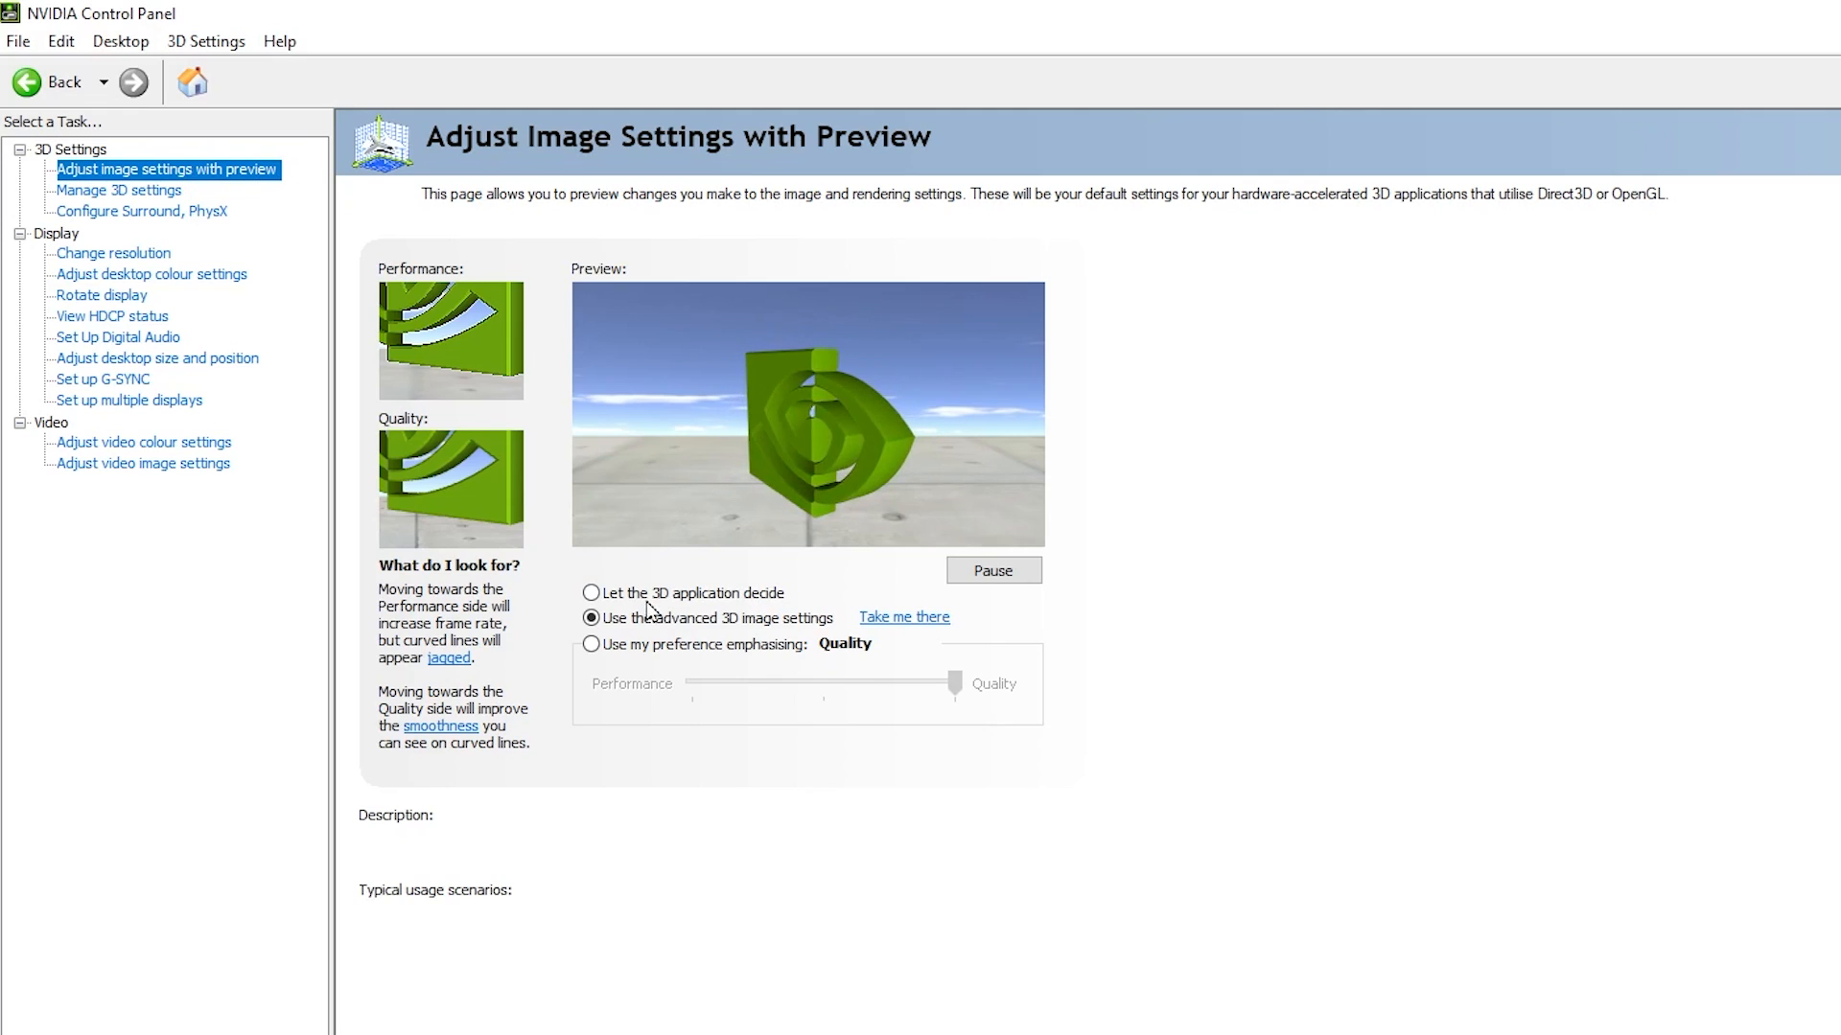
{"action": "left_click", "coordinate": [591, 618]}
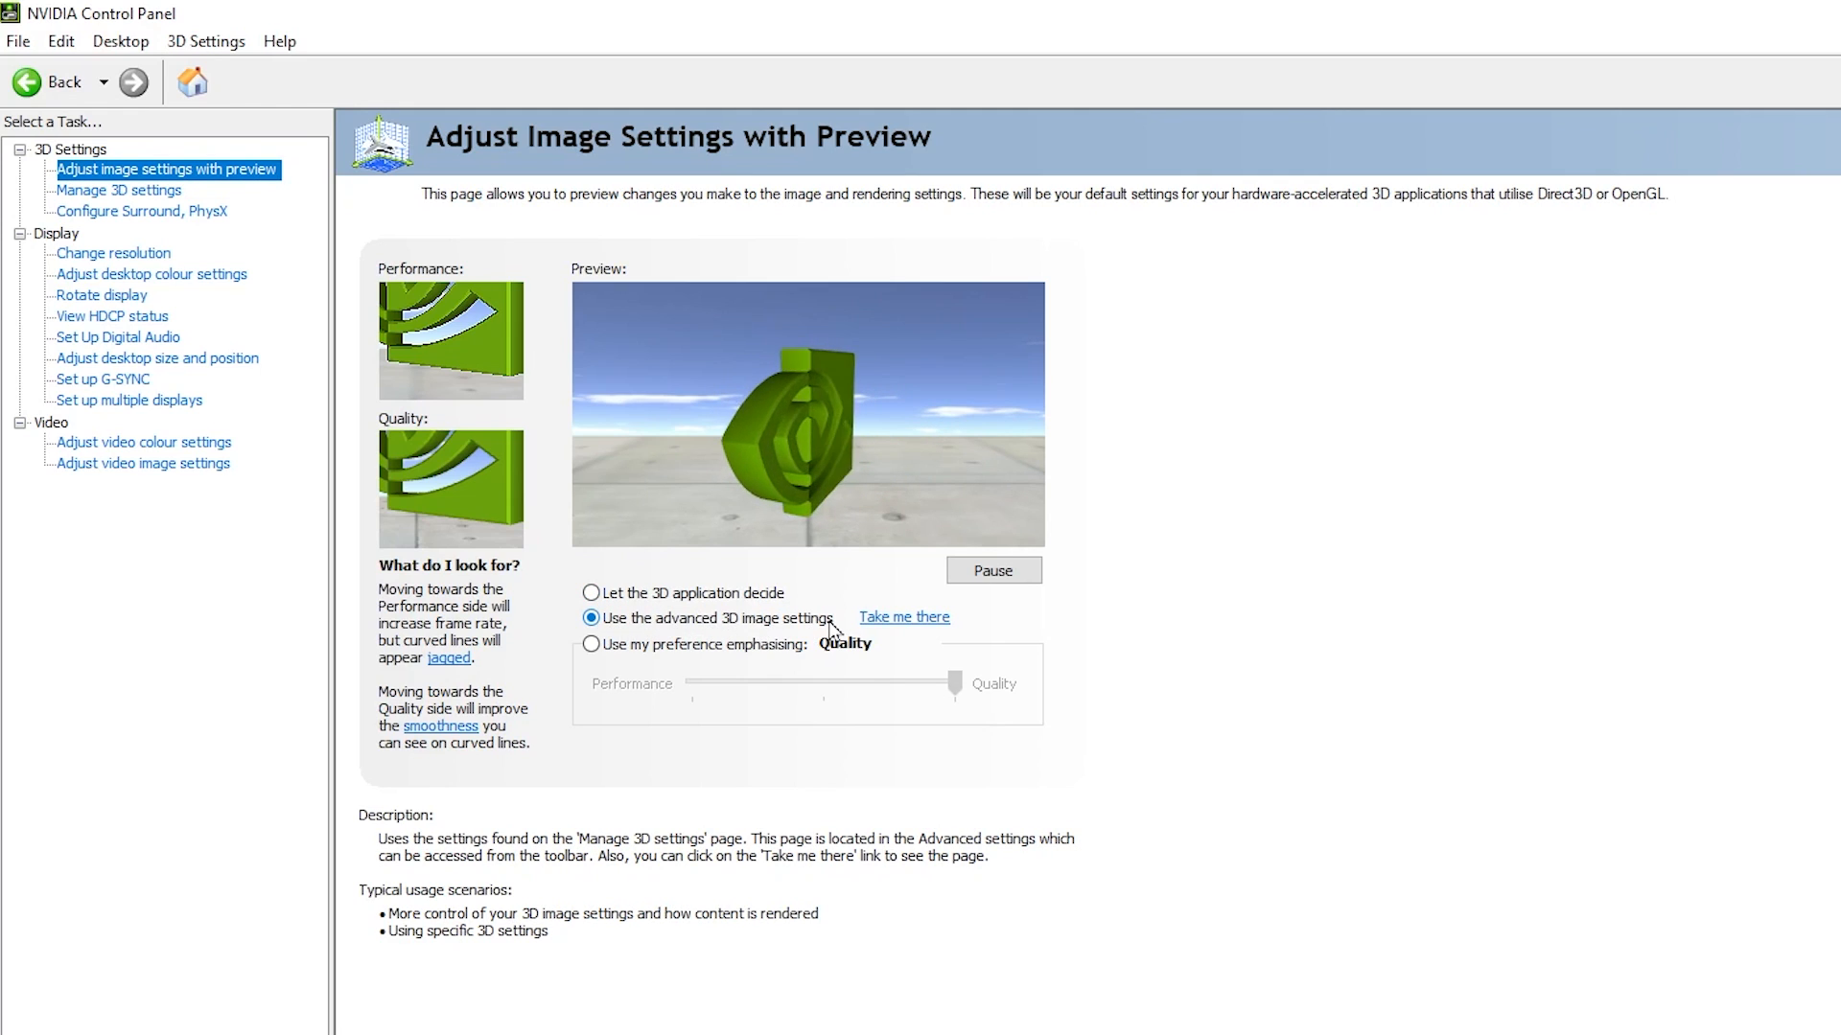
{"action": "left_click", "coordinate": [119, 189]}
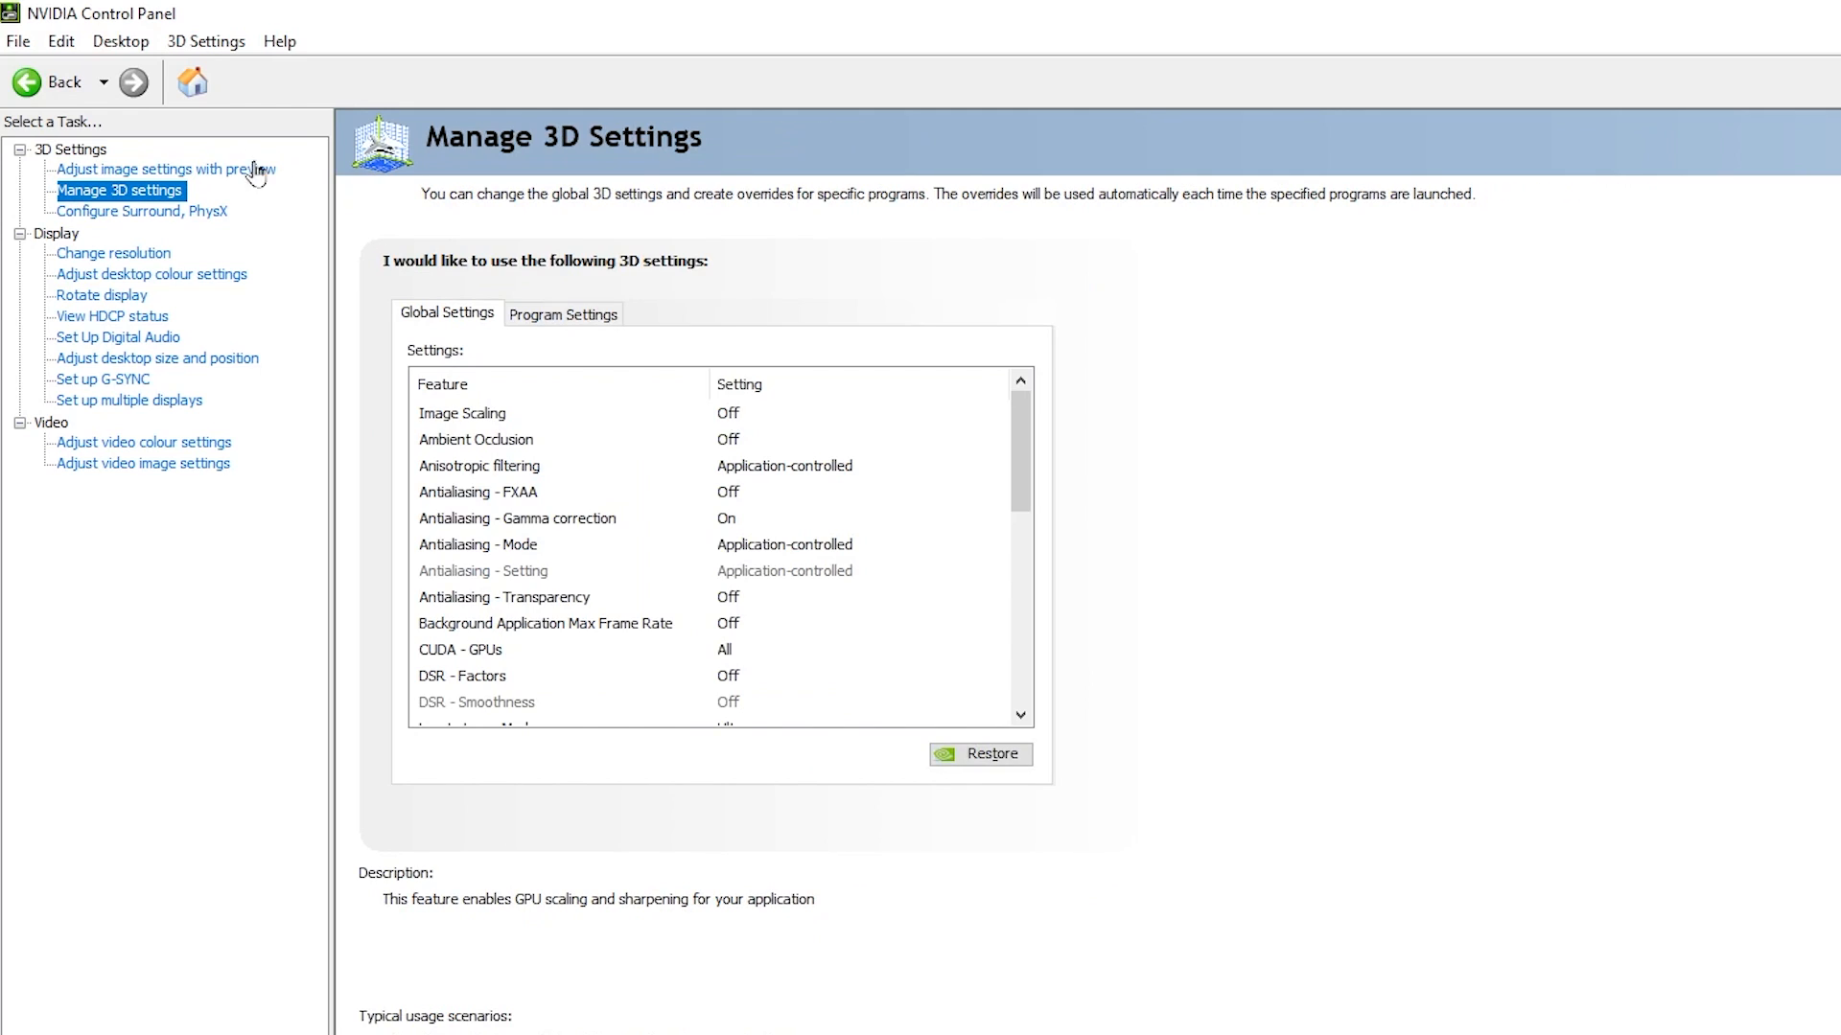
{"action": "mouse_move", "coordinate": [339, 200]}
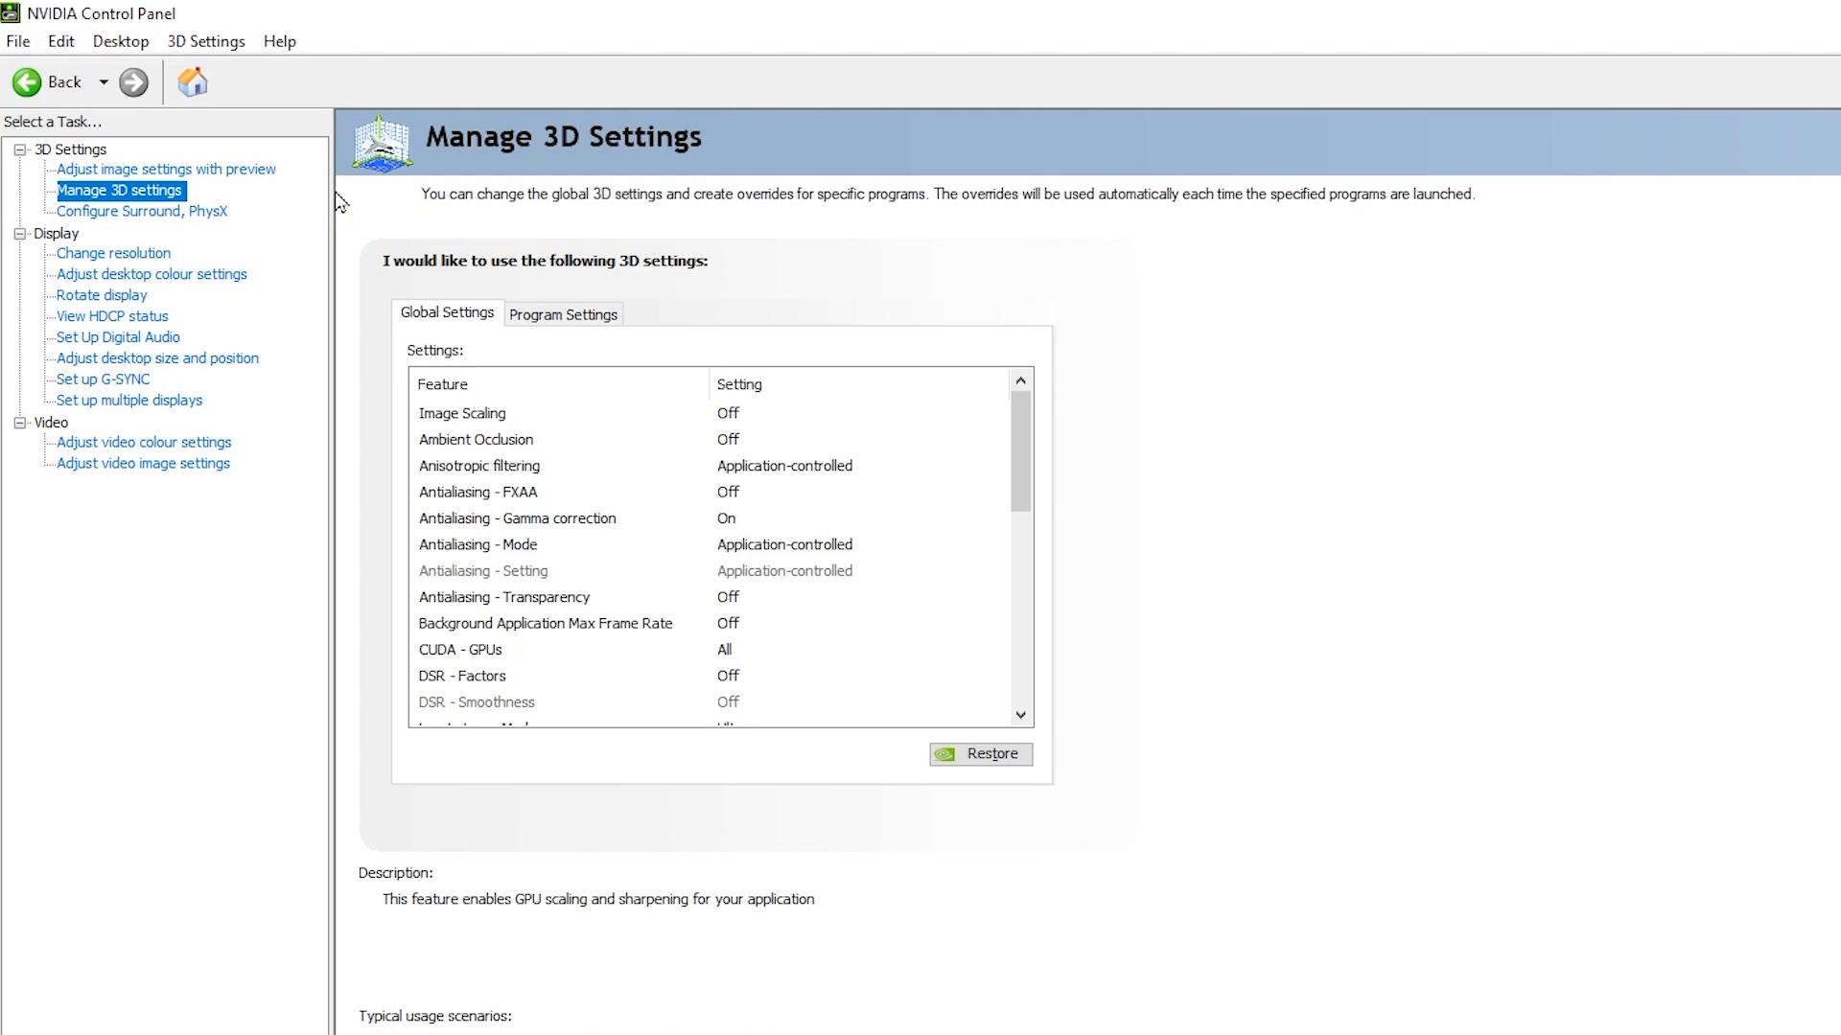
{"action": "mouse_move", "coordinate": [702, 430]}
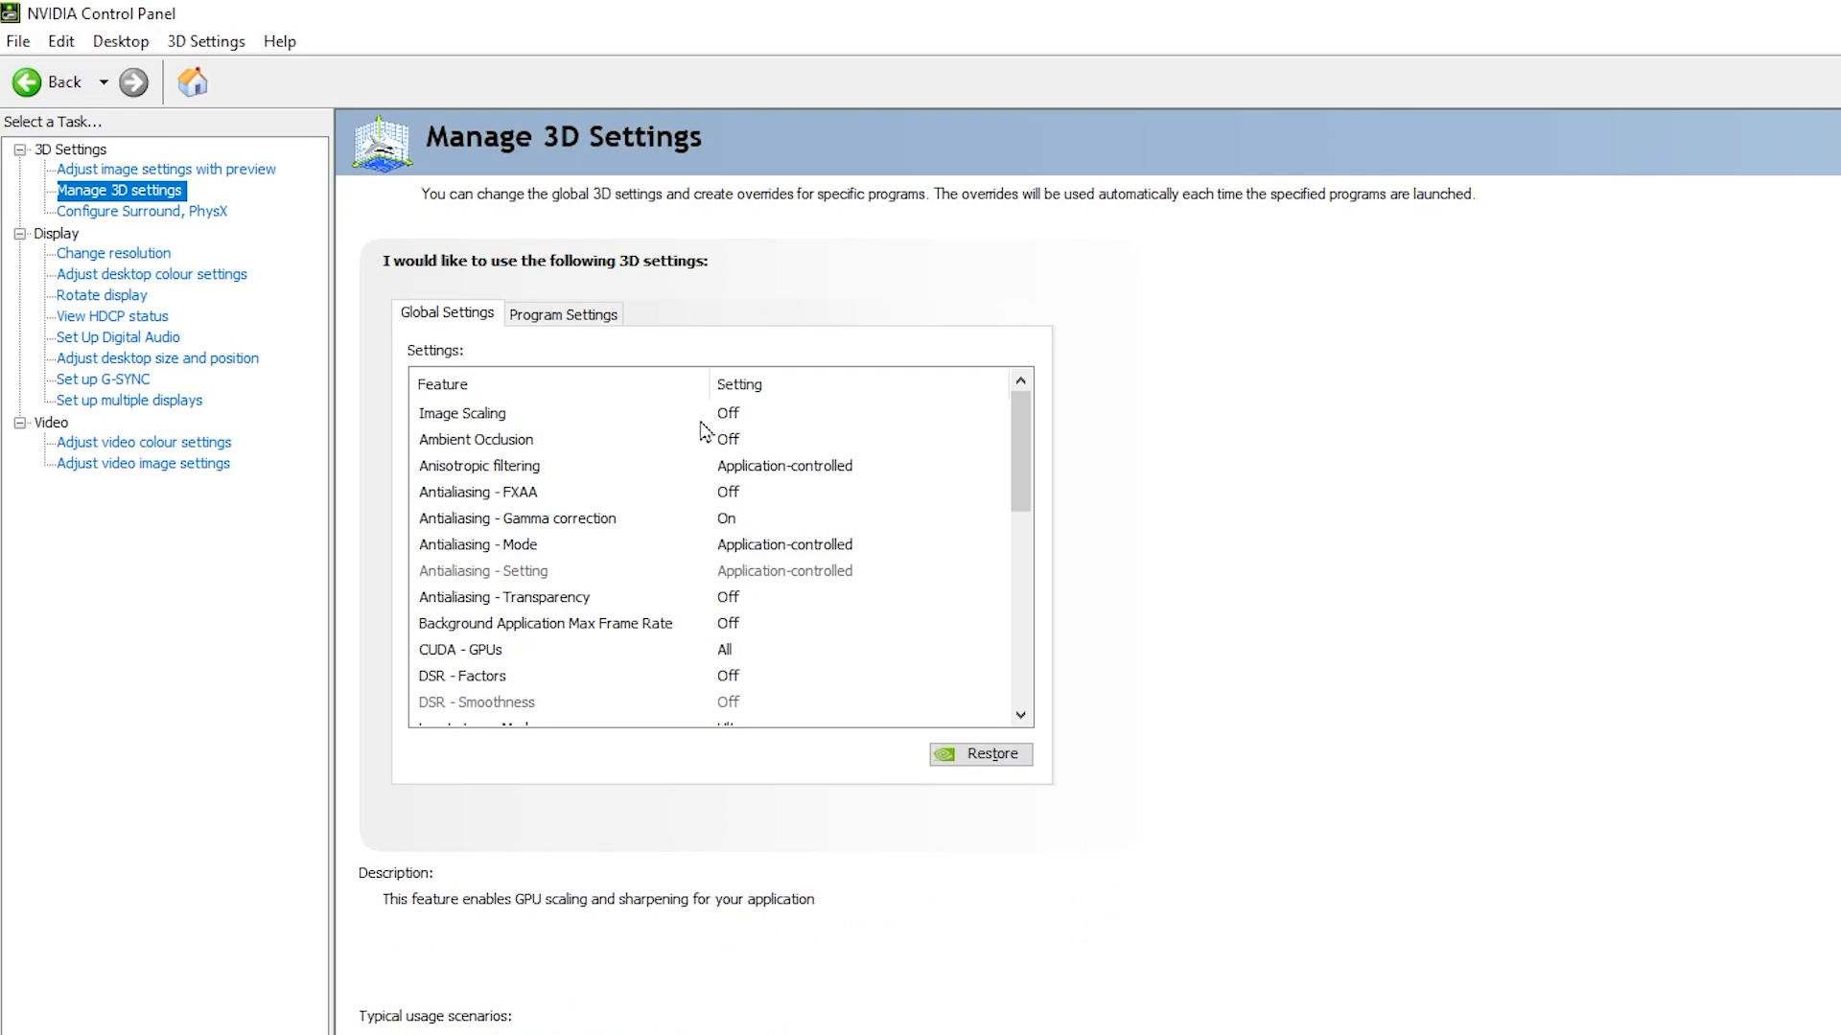
{"action": "mouse_move", "coordinate": [664, 429]}
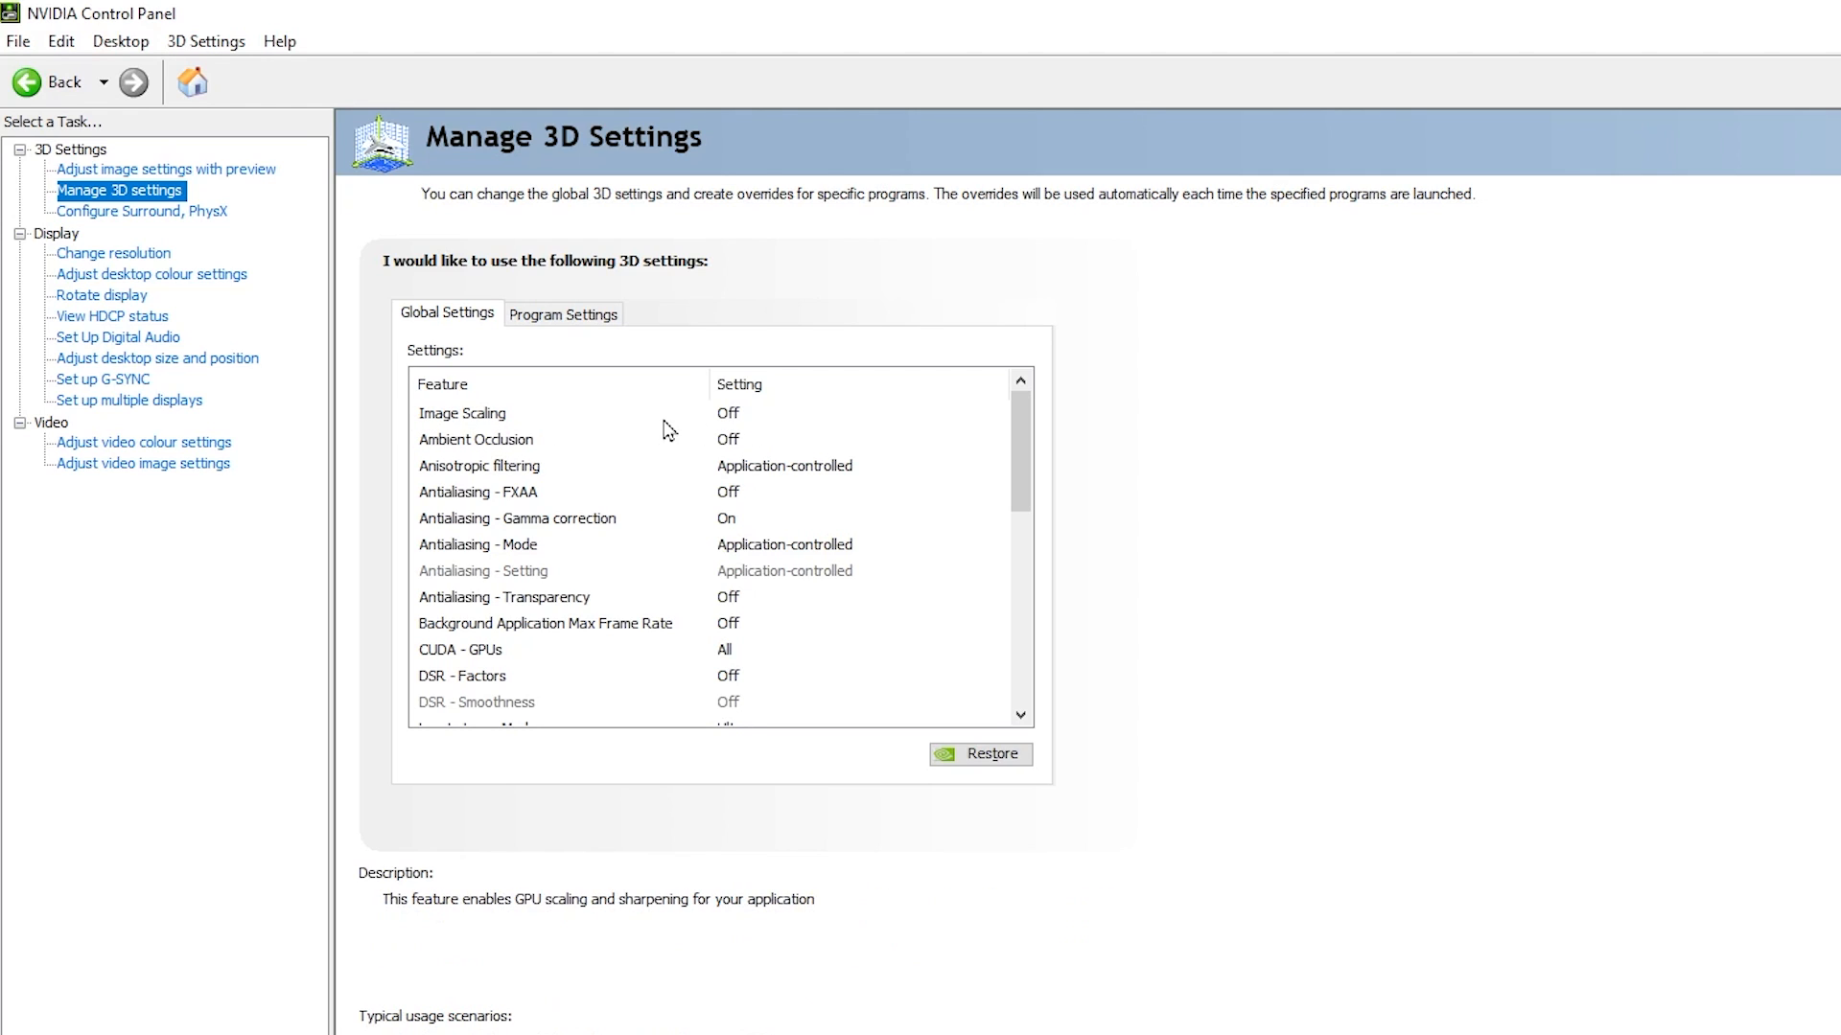
- Review global 3D settings down to texture filtering and power management, then open desktop colour settings
{"action": "scroll", "scroll_direction": "down", "scroll_amount": 3}
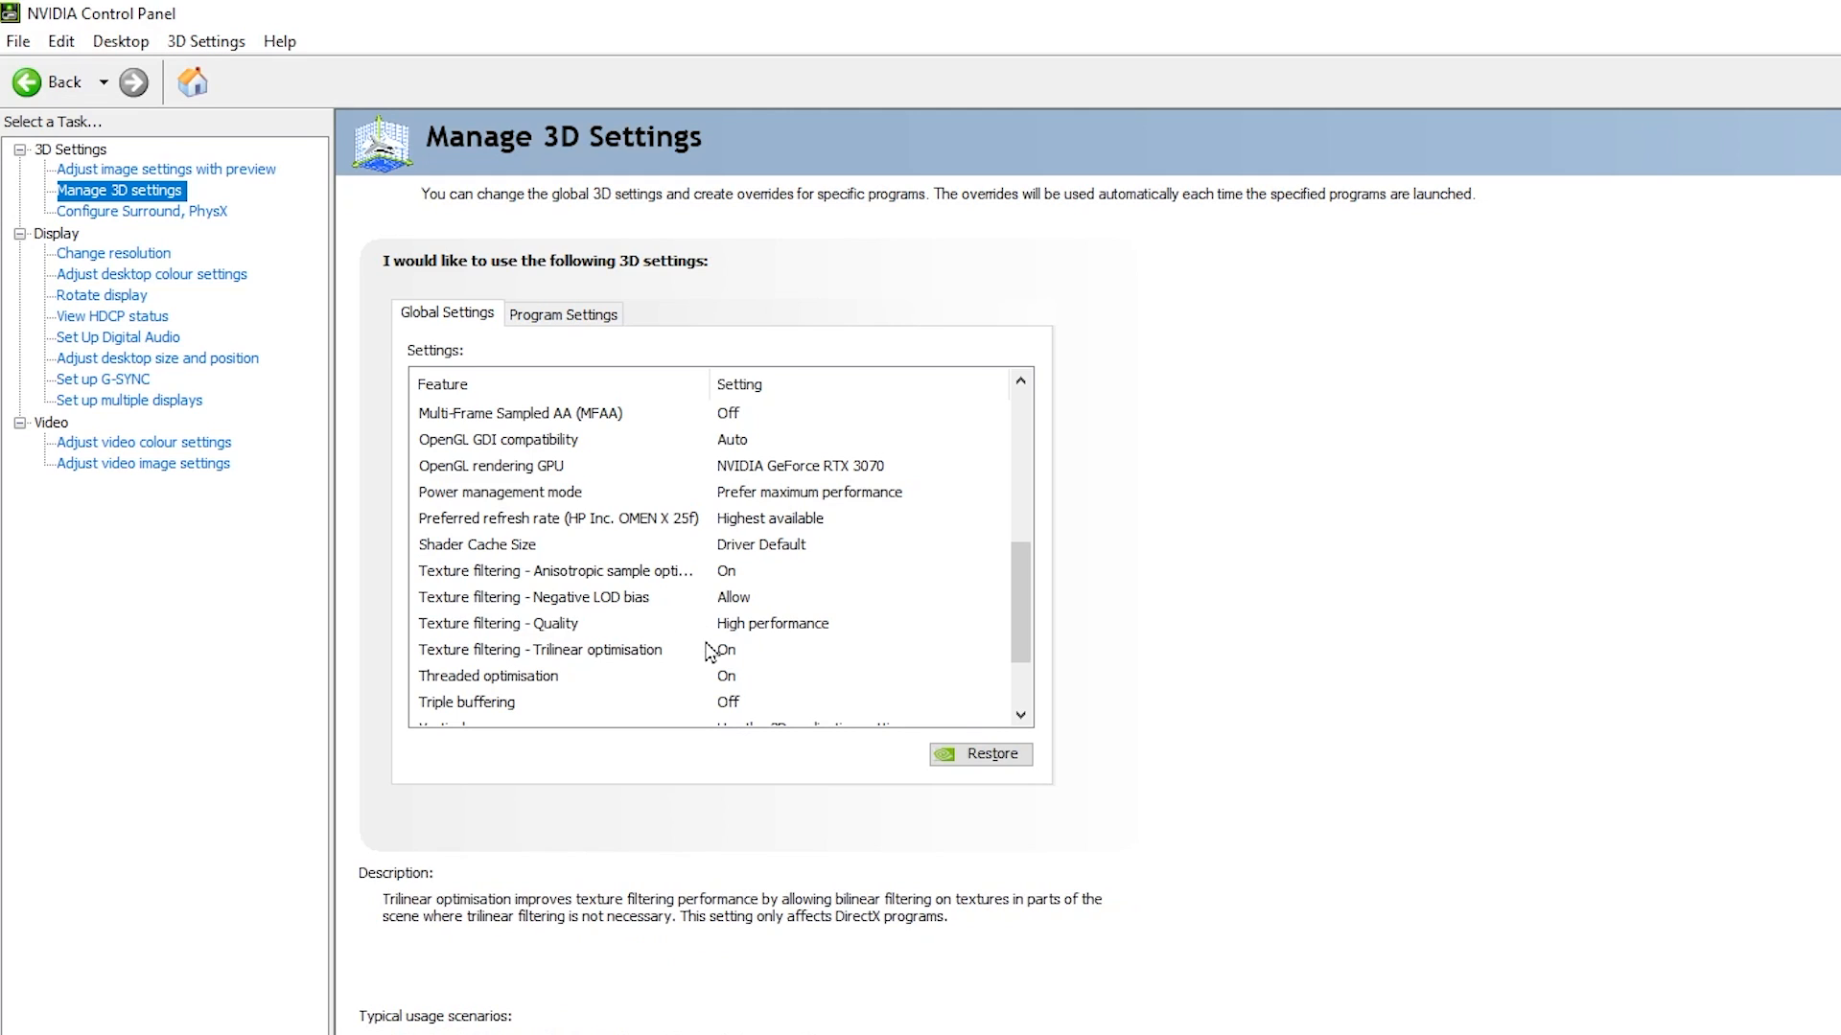
{"action": "left_click", "coordinate": [555, 572]}
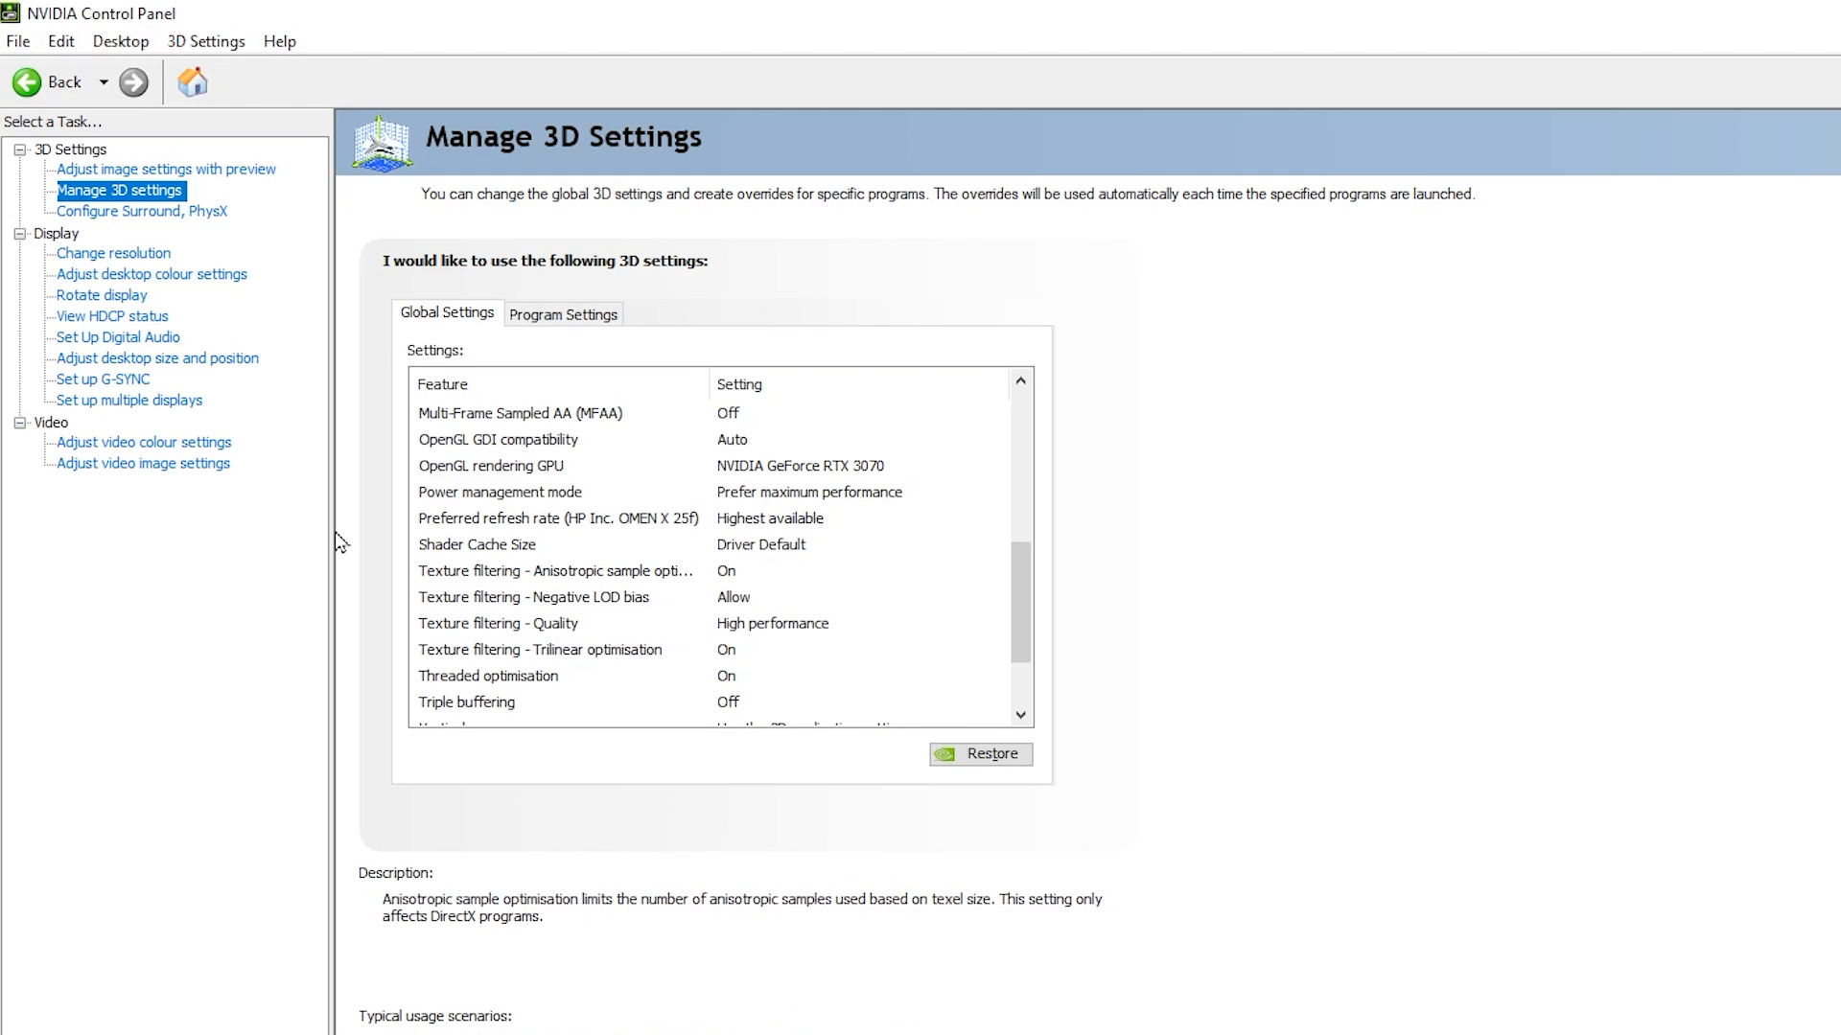
{"action": "mouse_move", "coordinate": [96, 287]}
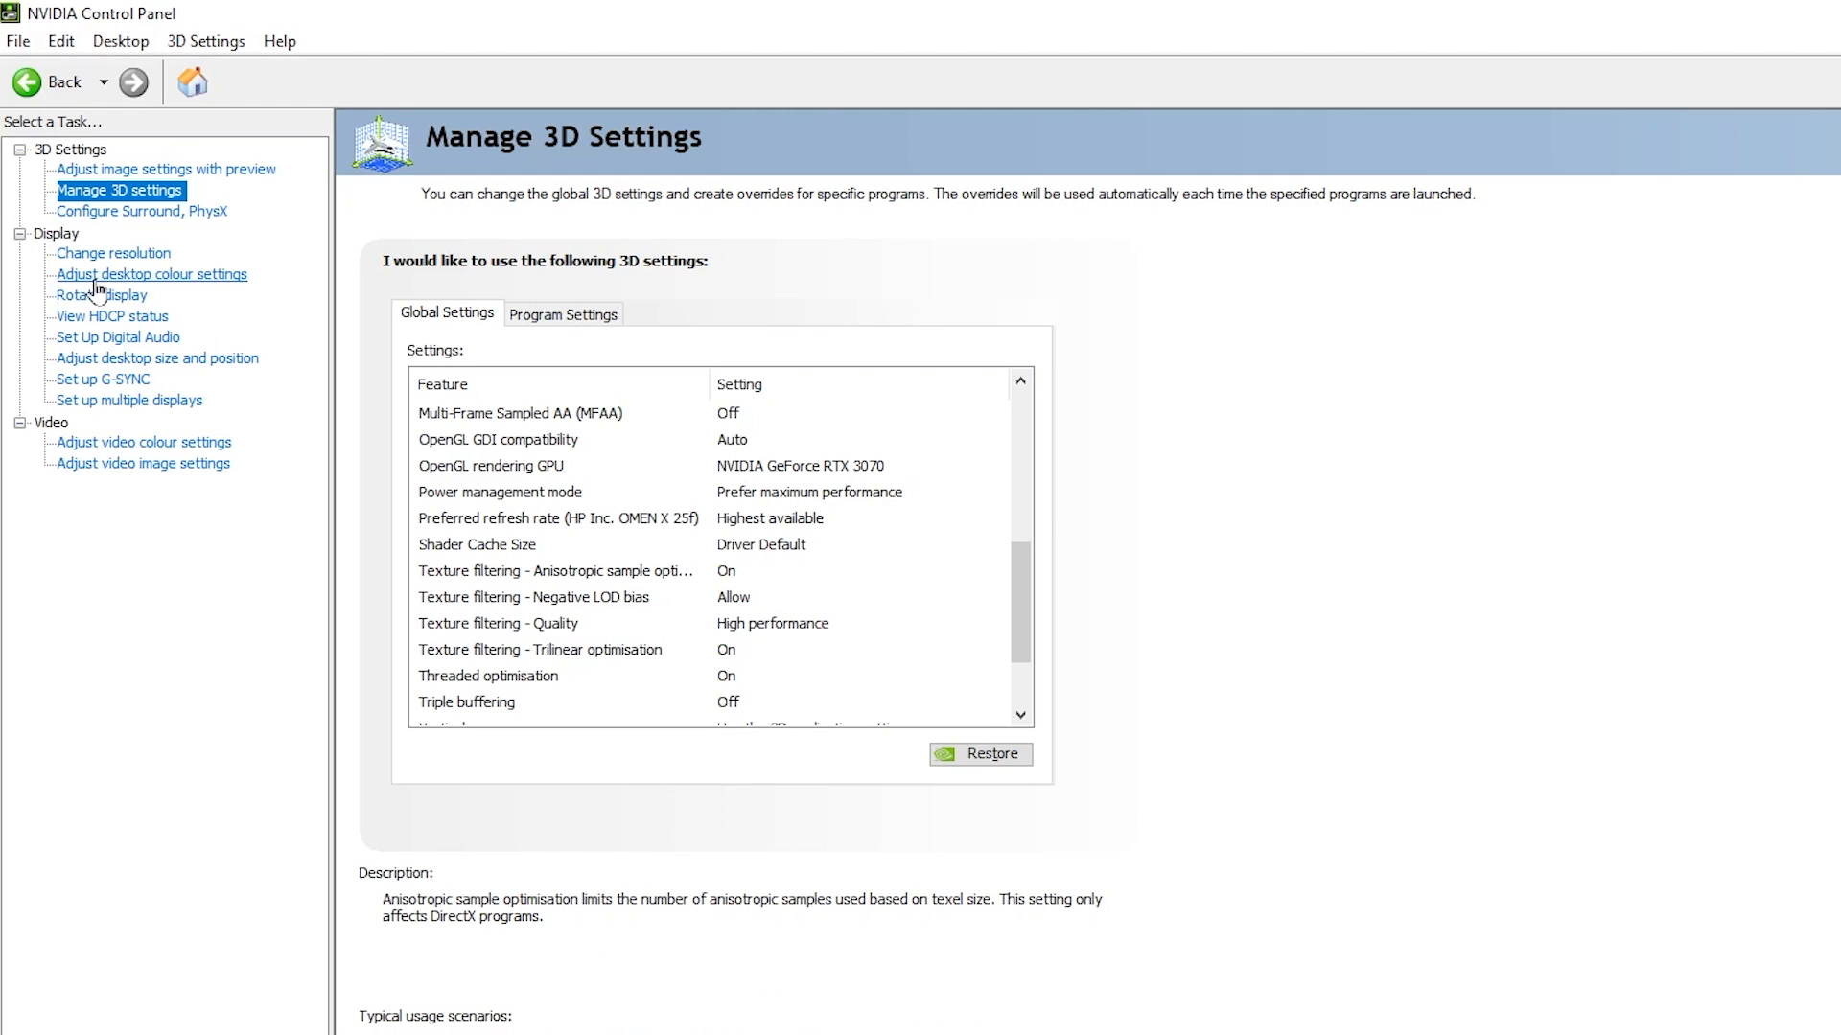
{"action": "left_click", "coordinate": [150, 273]}
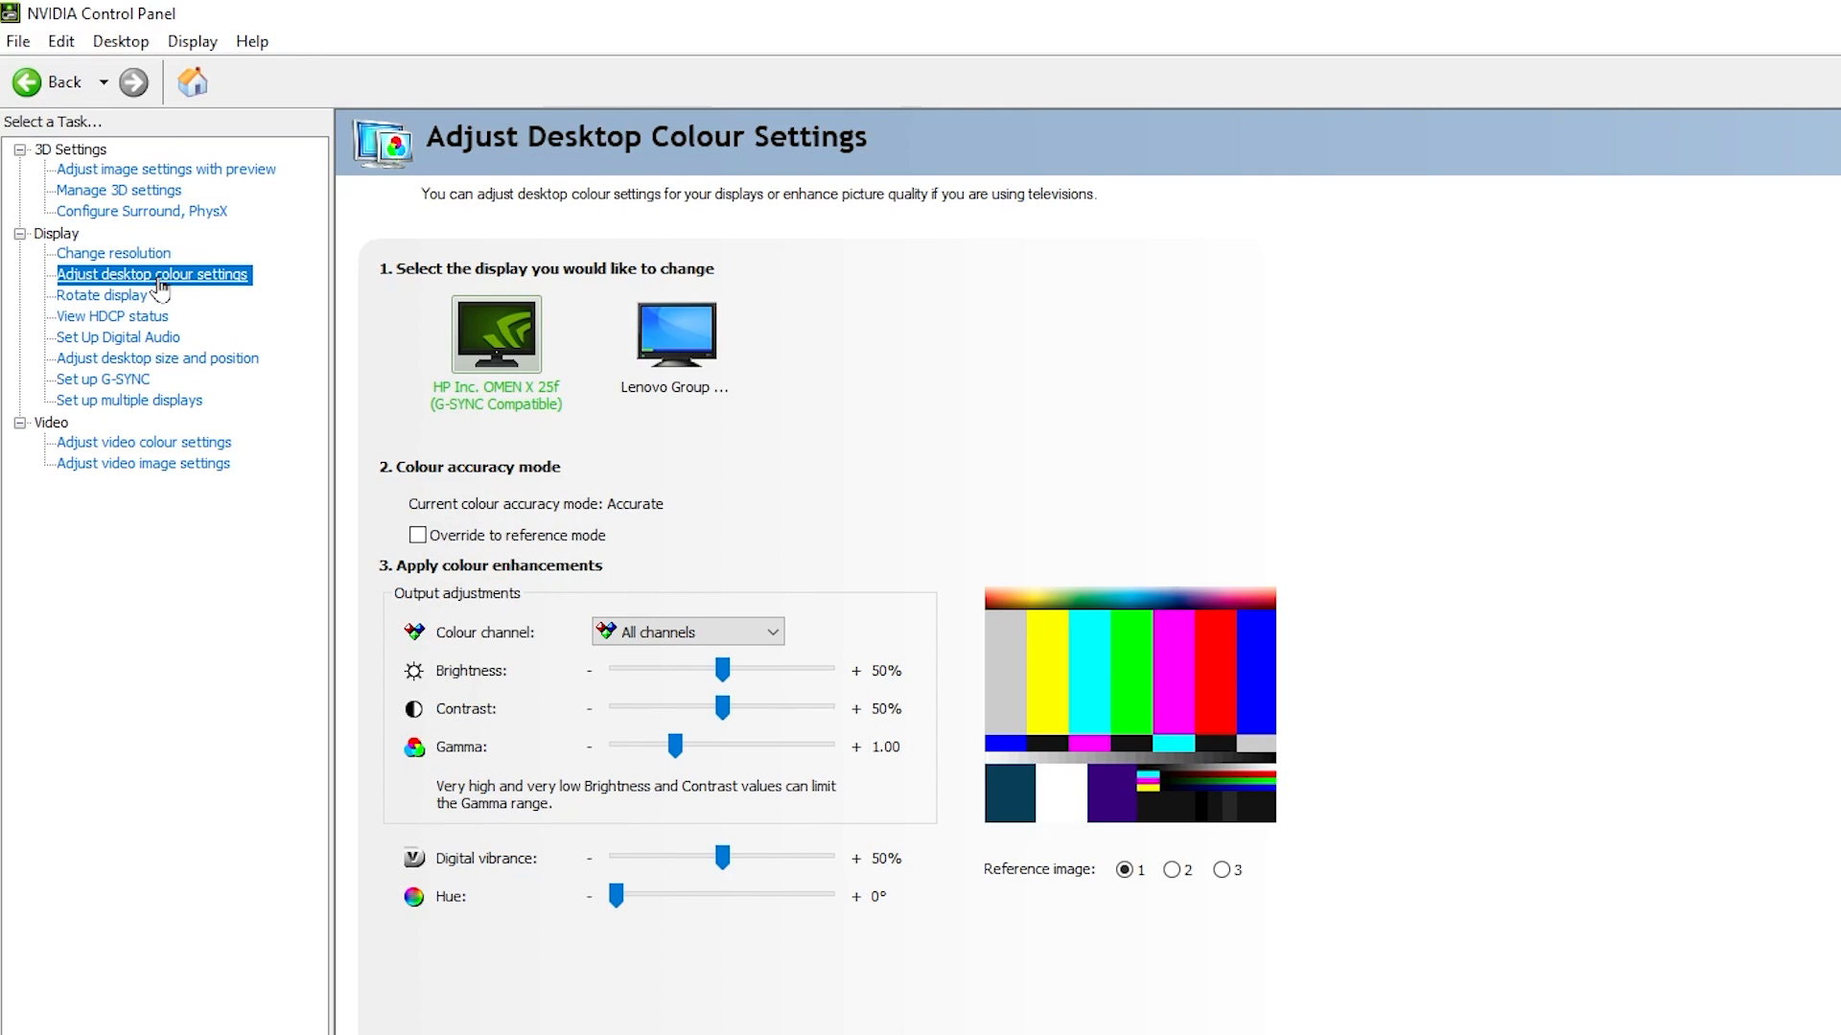
{"action": "mouse_move", "coordinate": [747, 852]}
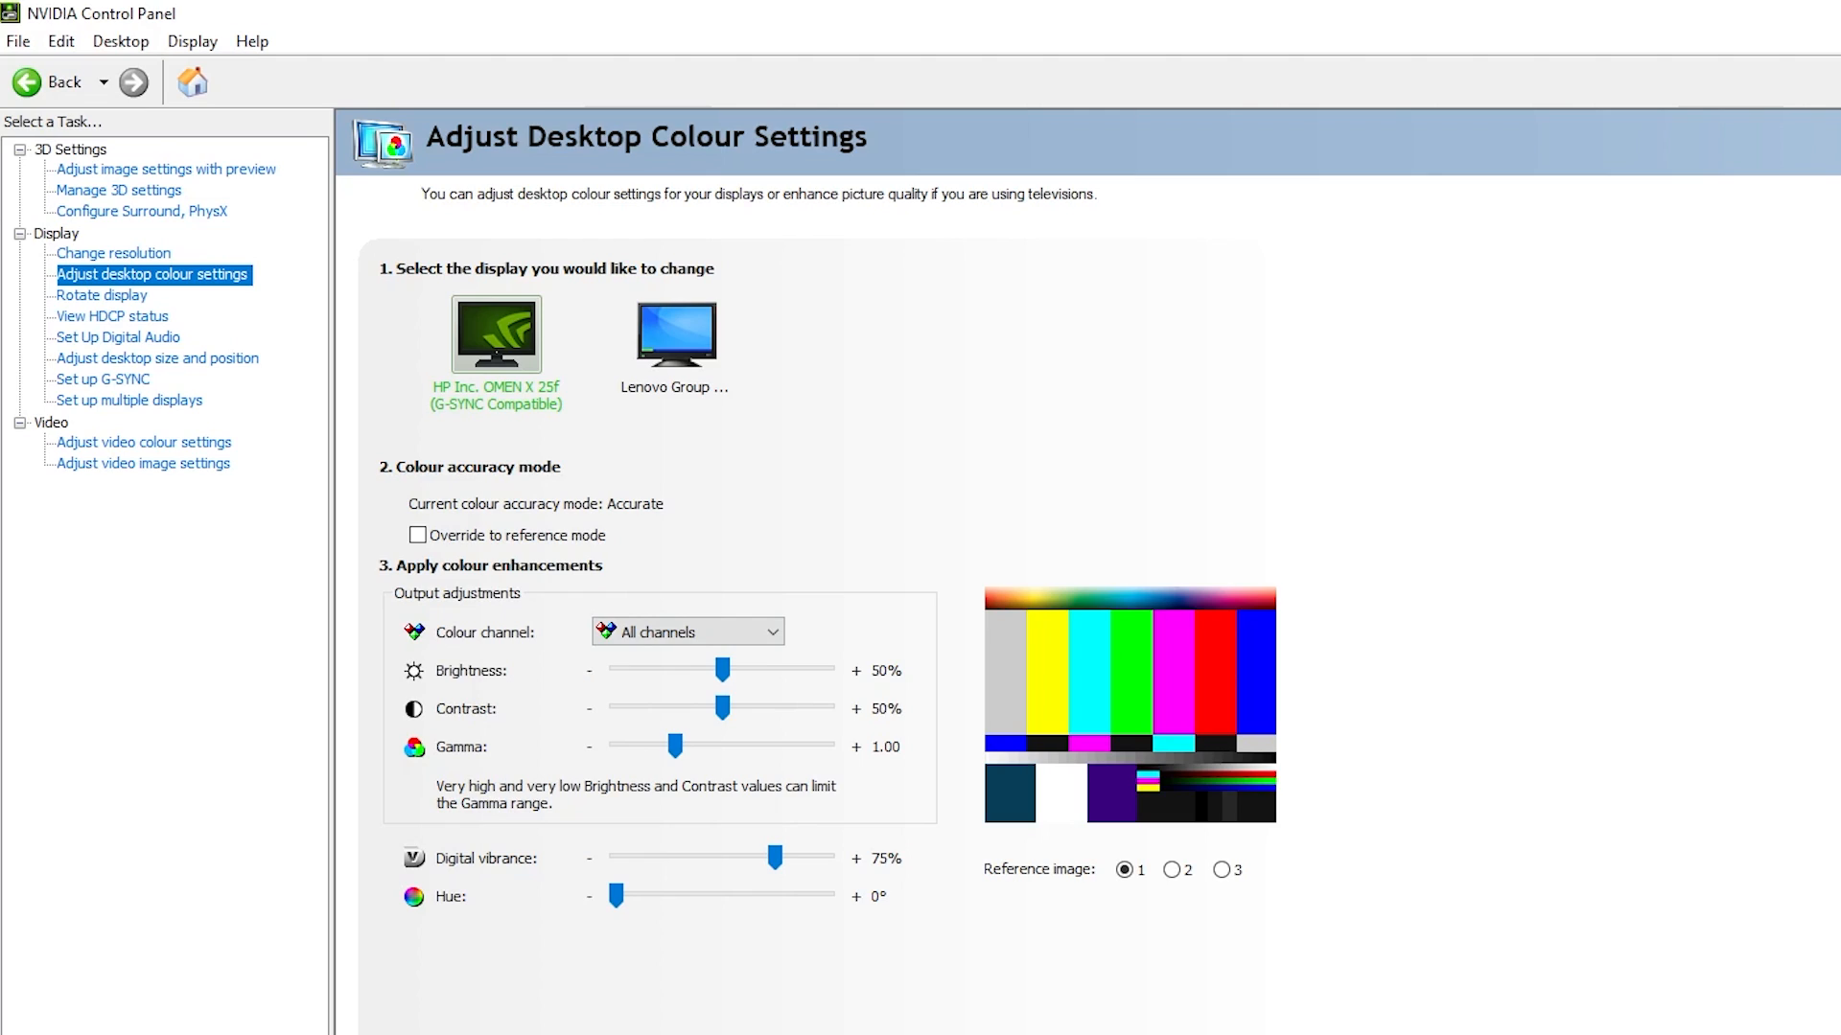
{"action": "mouse_move", "coordinate": [775, 355]}
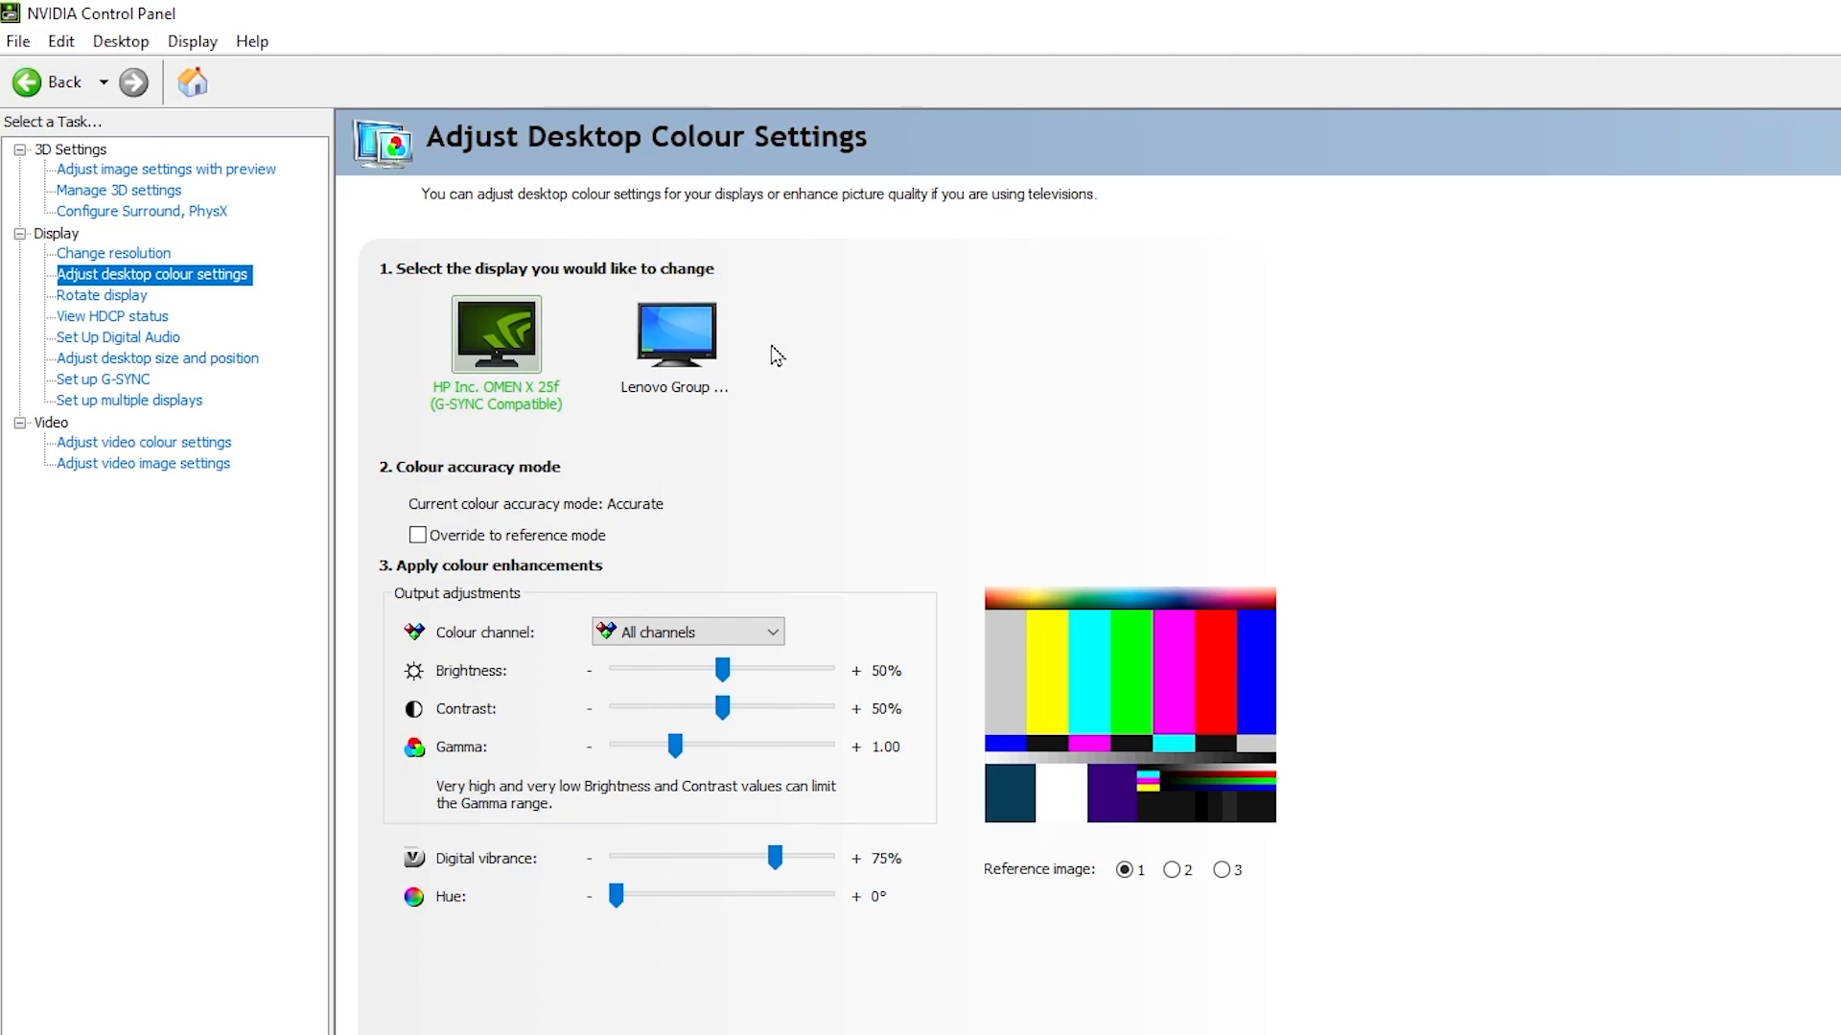
{"action": "mouse_move", "coordinate": [138, 360]}
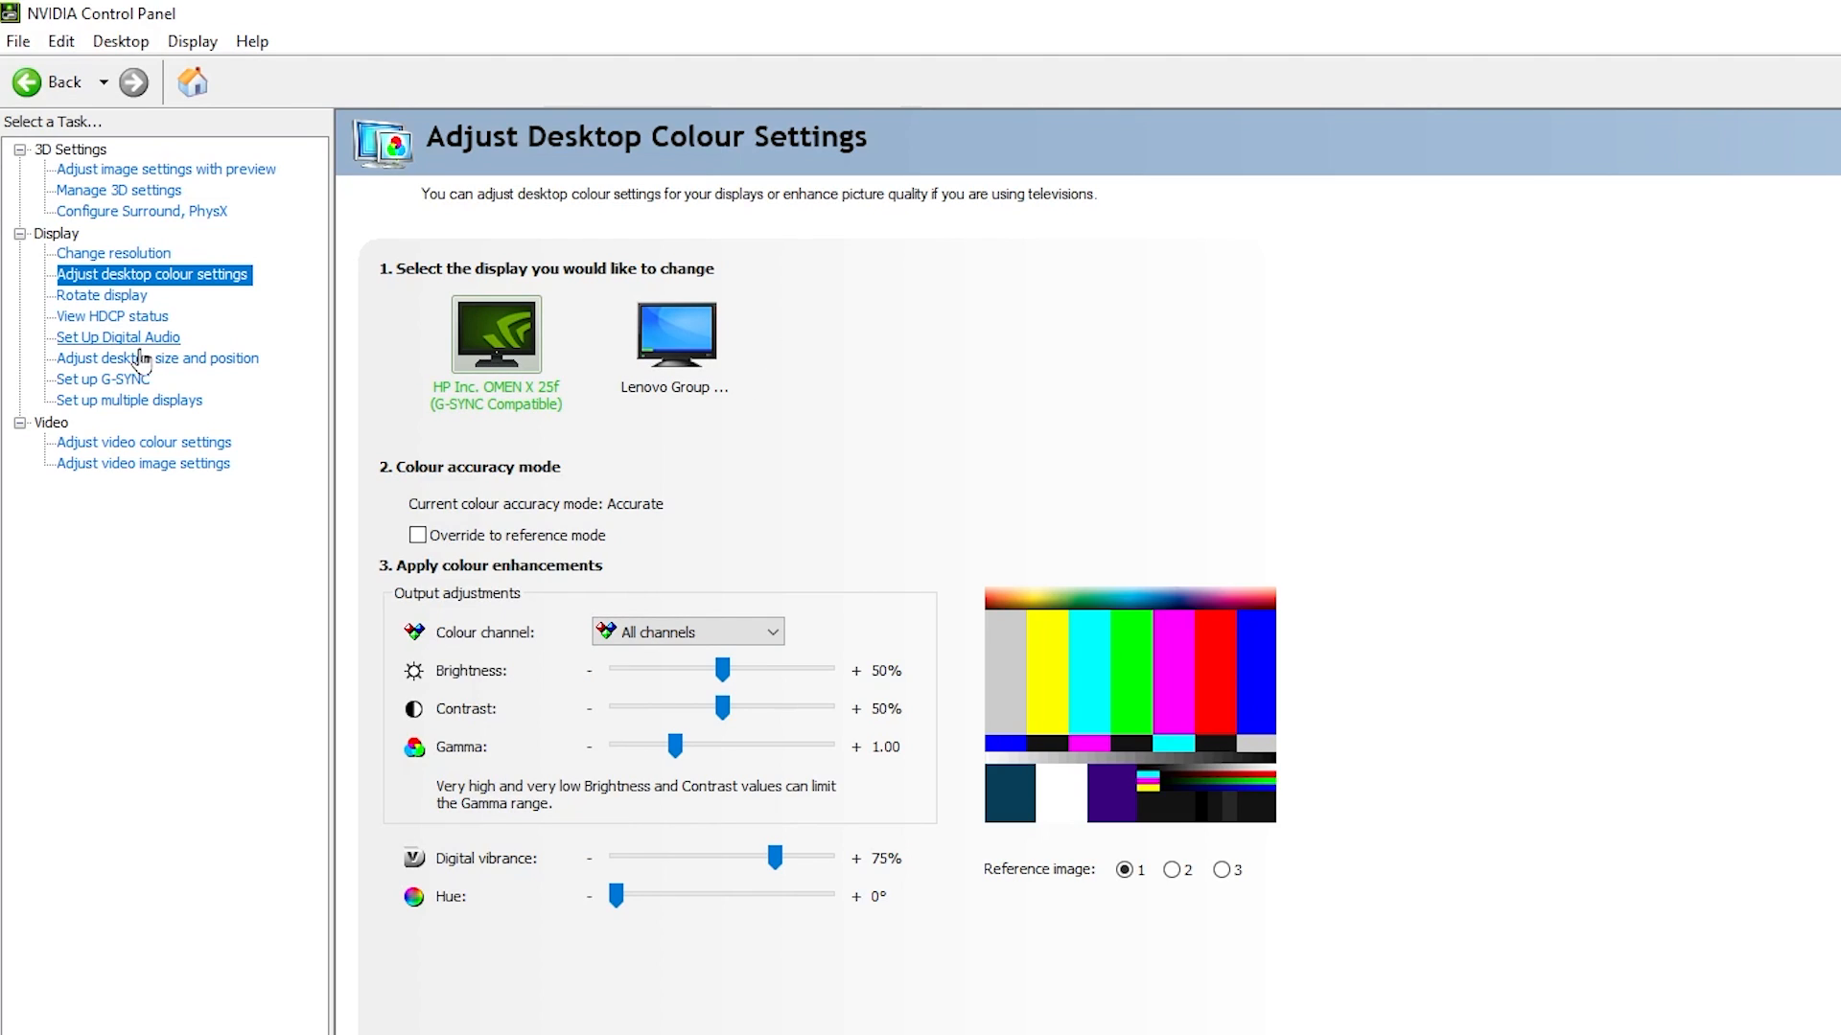
- Go to Adjust desktop size and position with digital vibrance left at 75%
{"action": "left_click", "coordinate": [158, 357]}
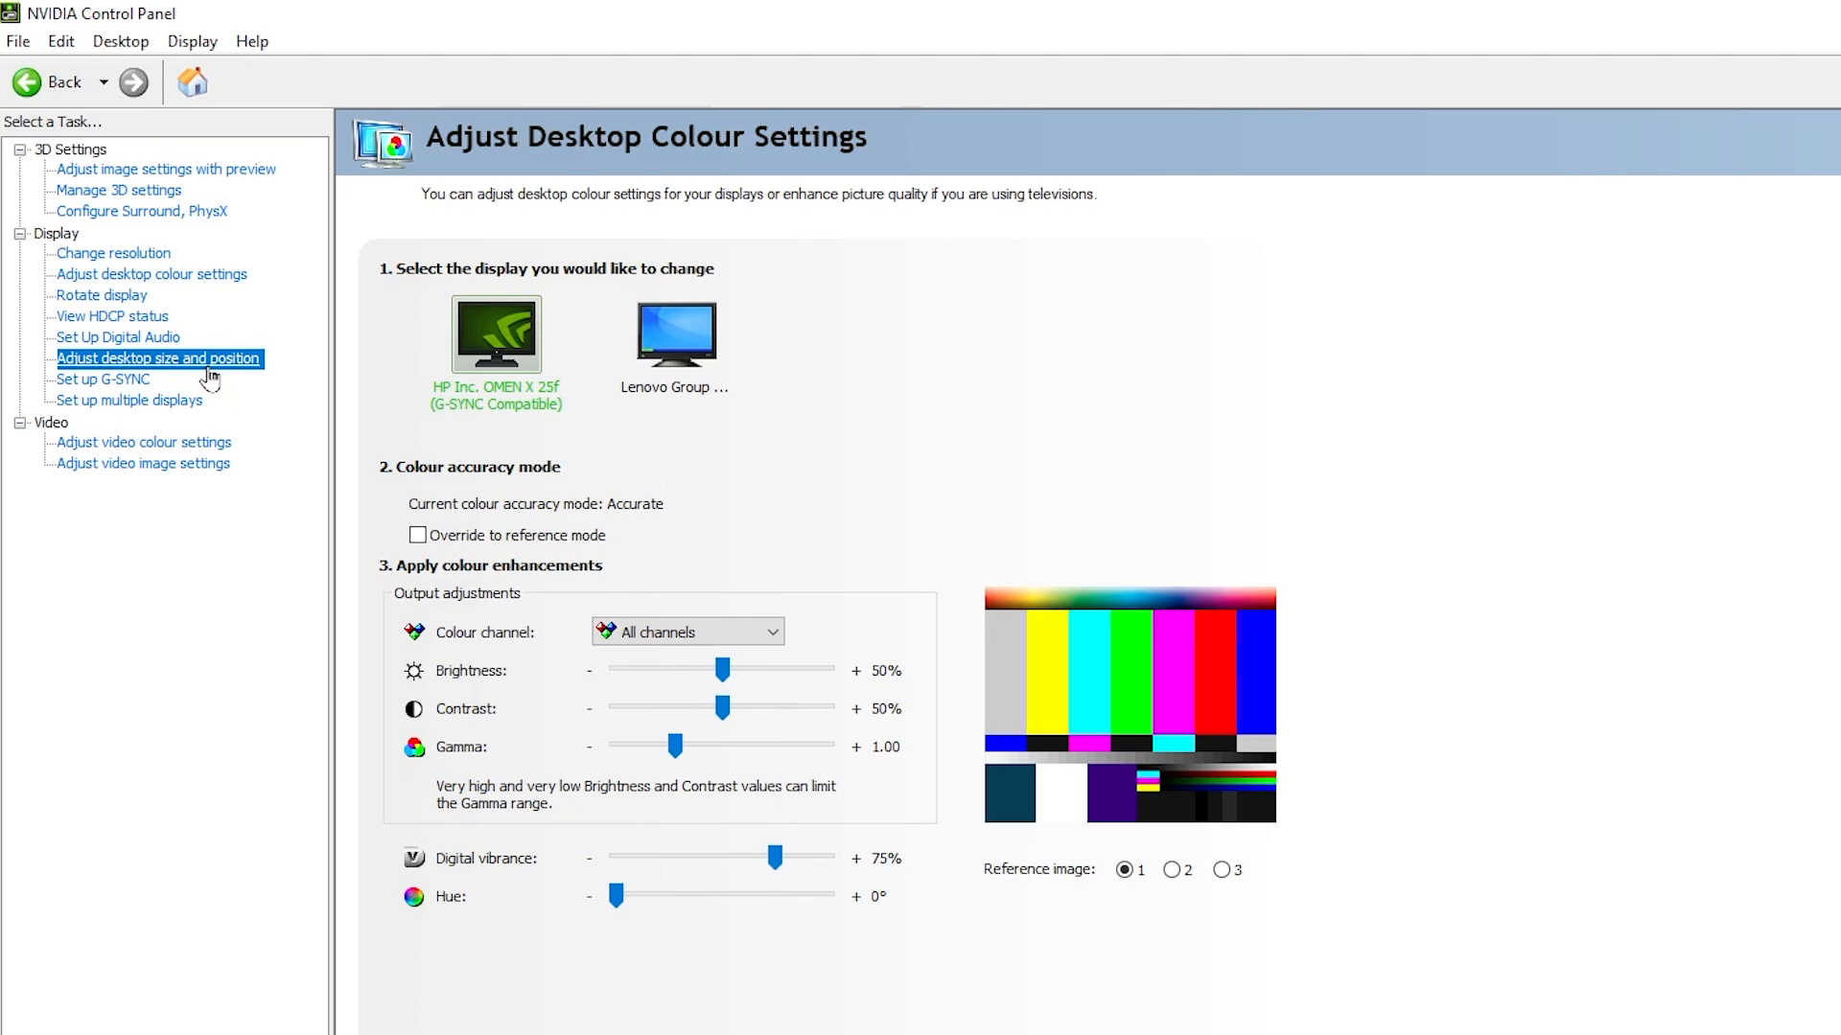
- Scale full-screen on the GPU, override game scaling, and keep 1920 x 1080 resolution
{"action": "left_click", "coordinate": [158, 358]}
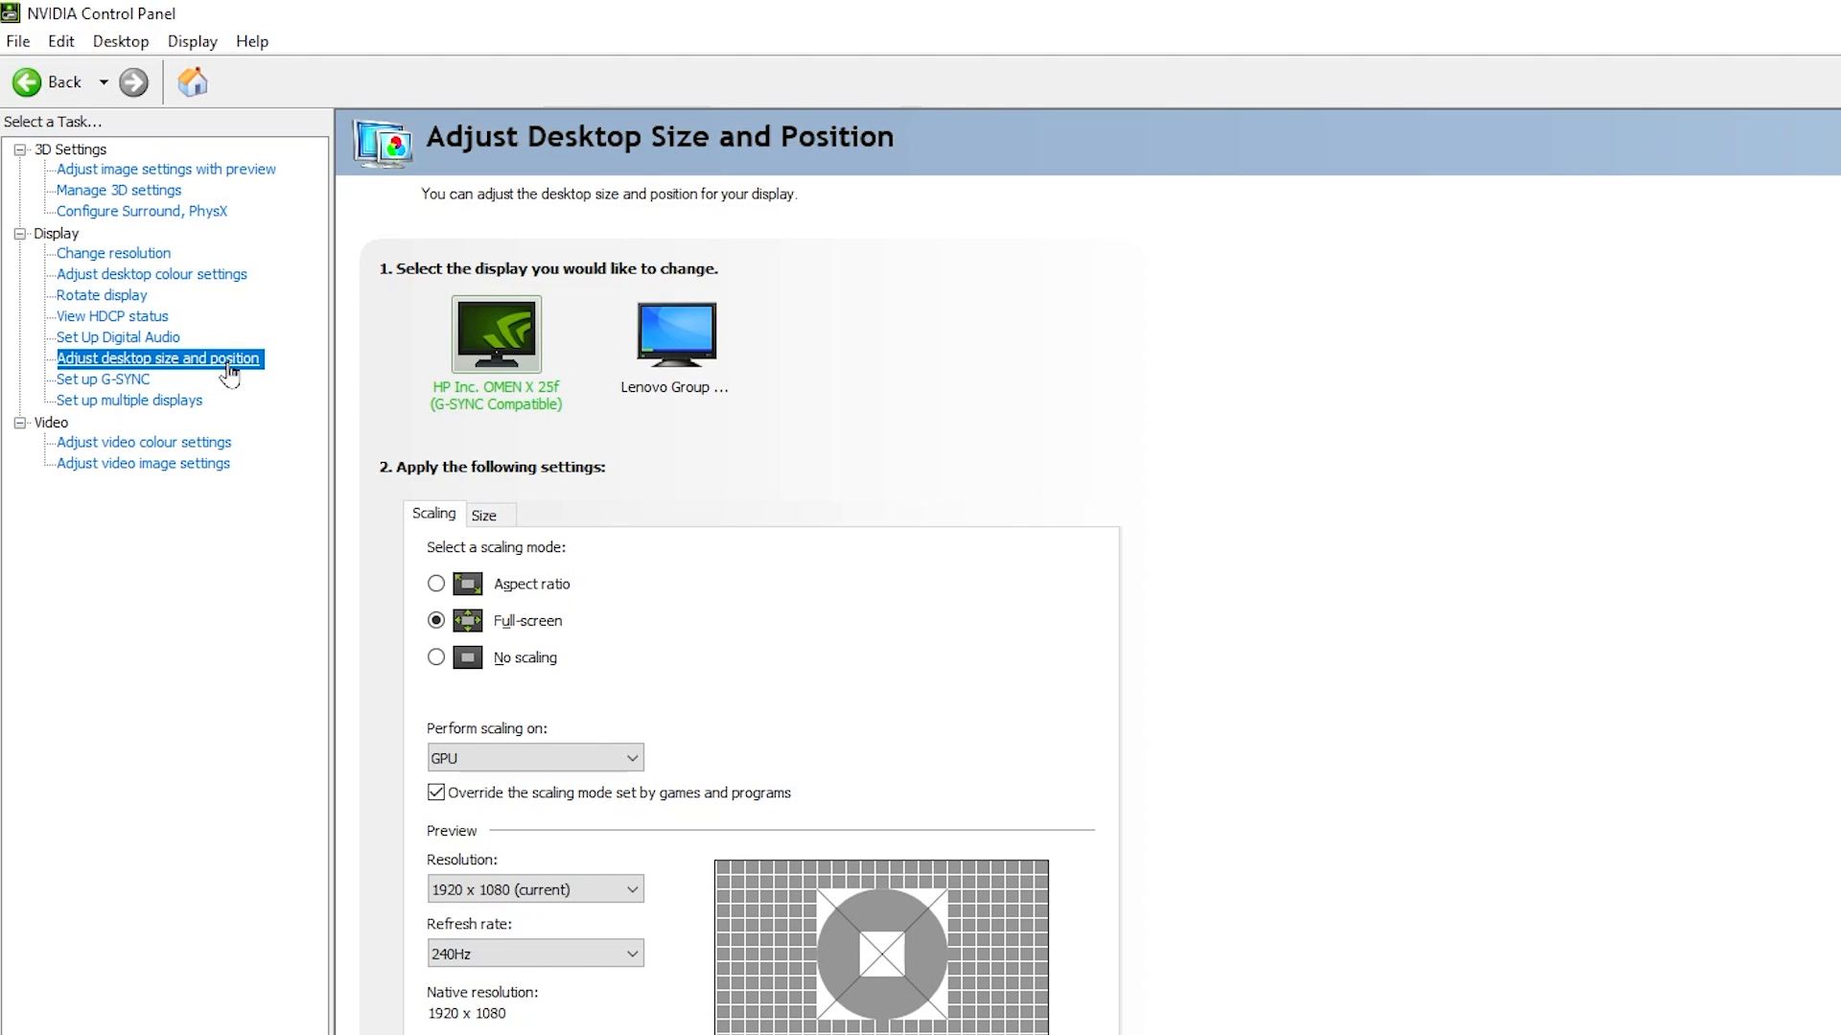
{"action": "mouse_move", "coordinate": [764, 421]}
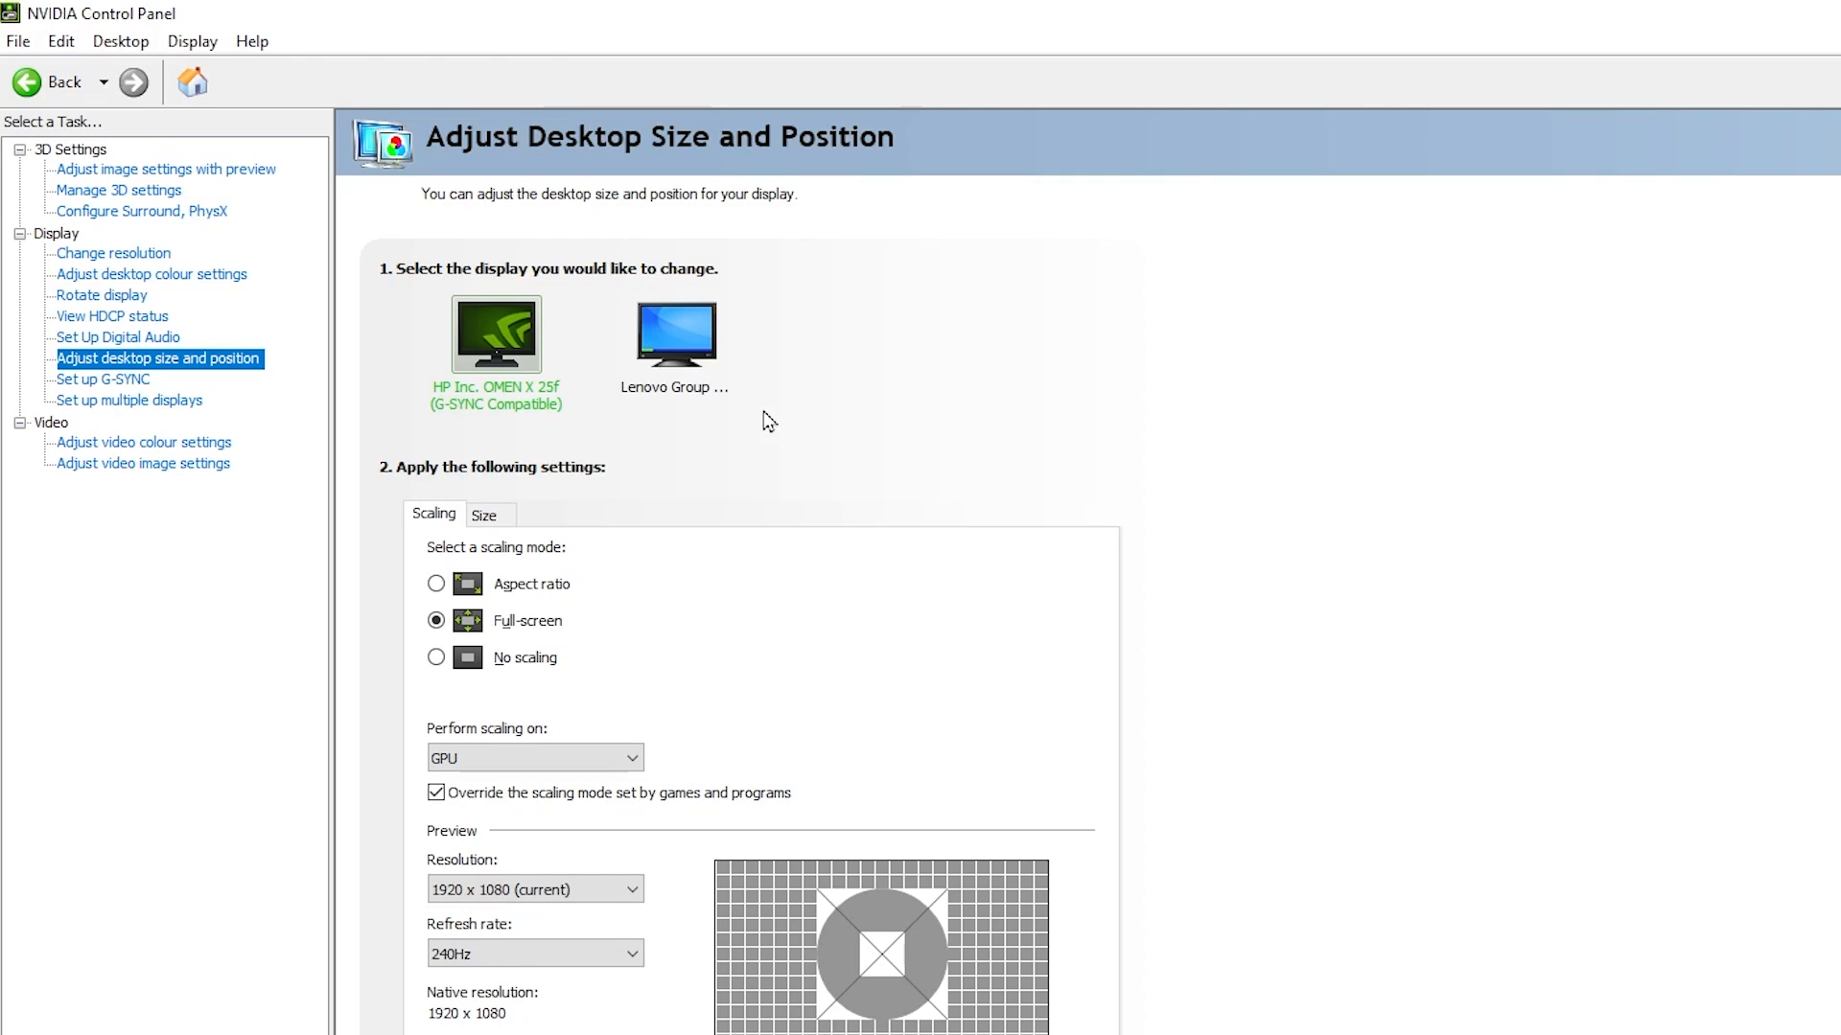
{"action": "mouse_move", "coordinate": [518, 726]}
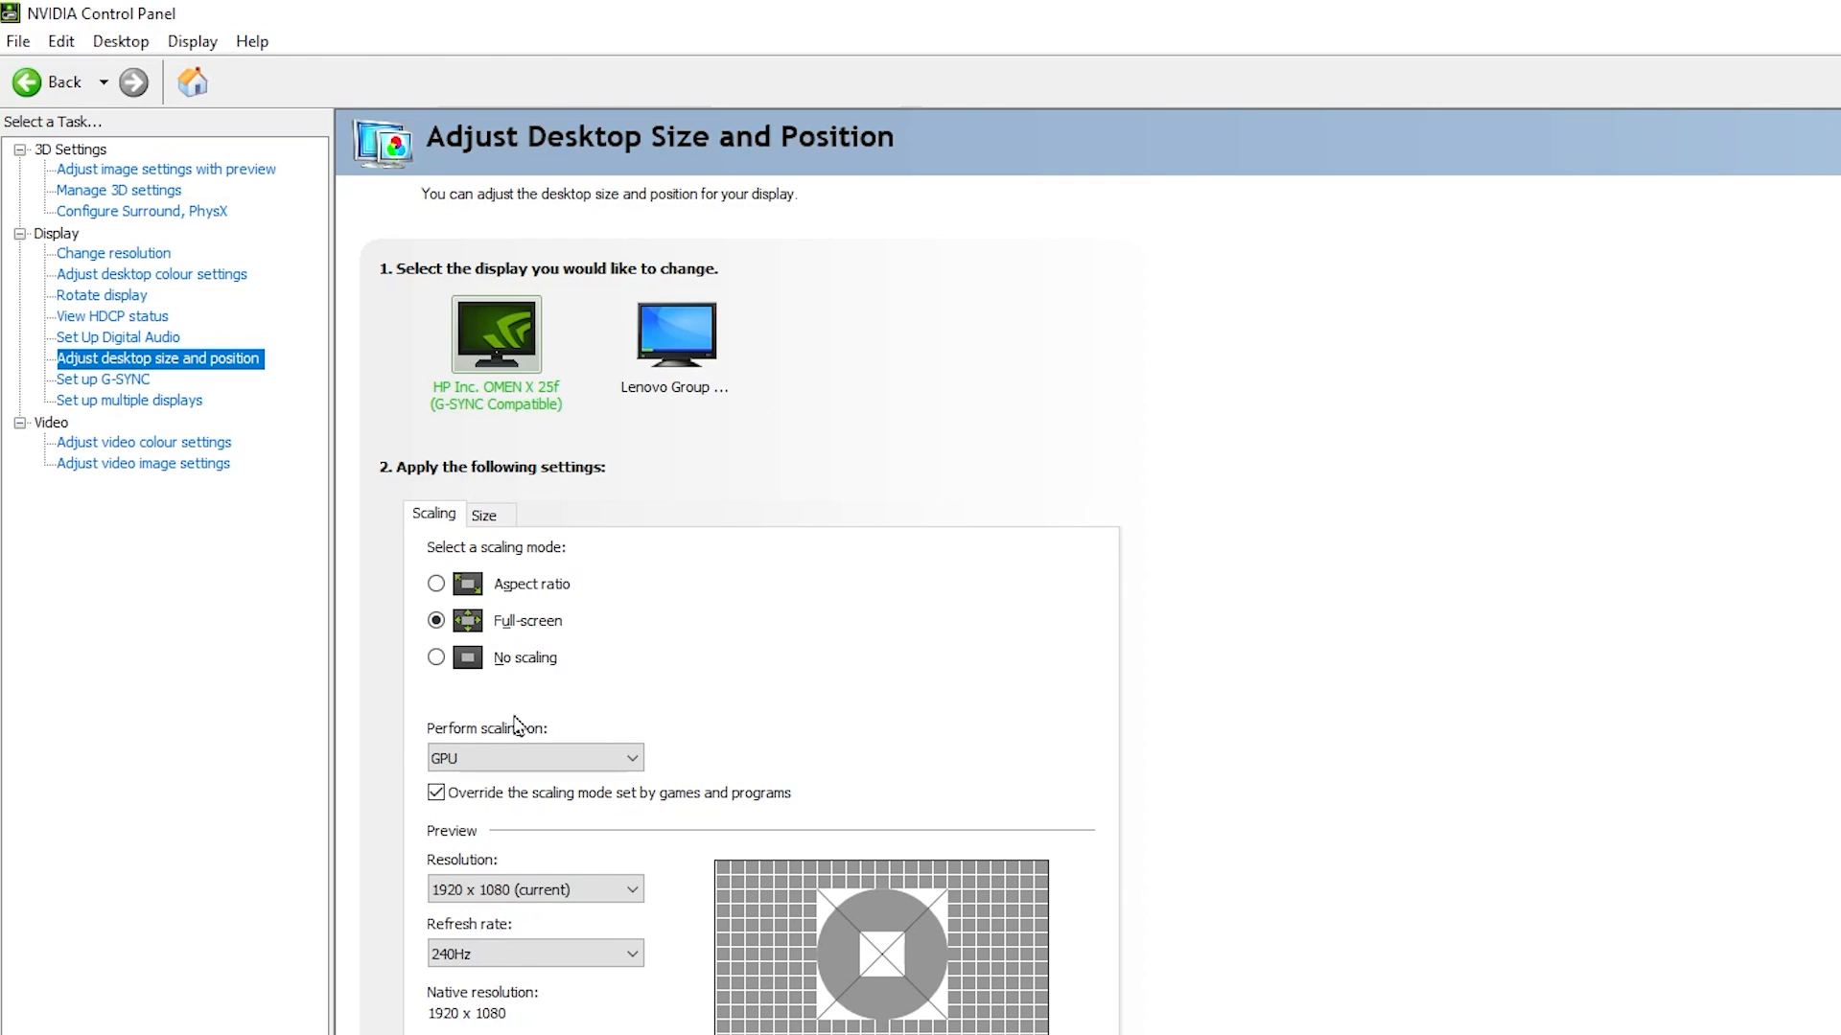
{"action": "left_click", "coordinate": [534, 757]}
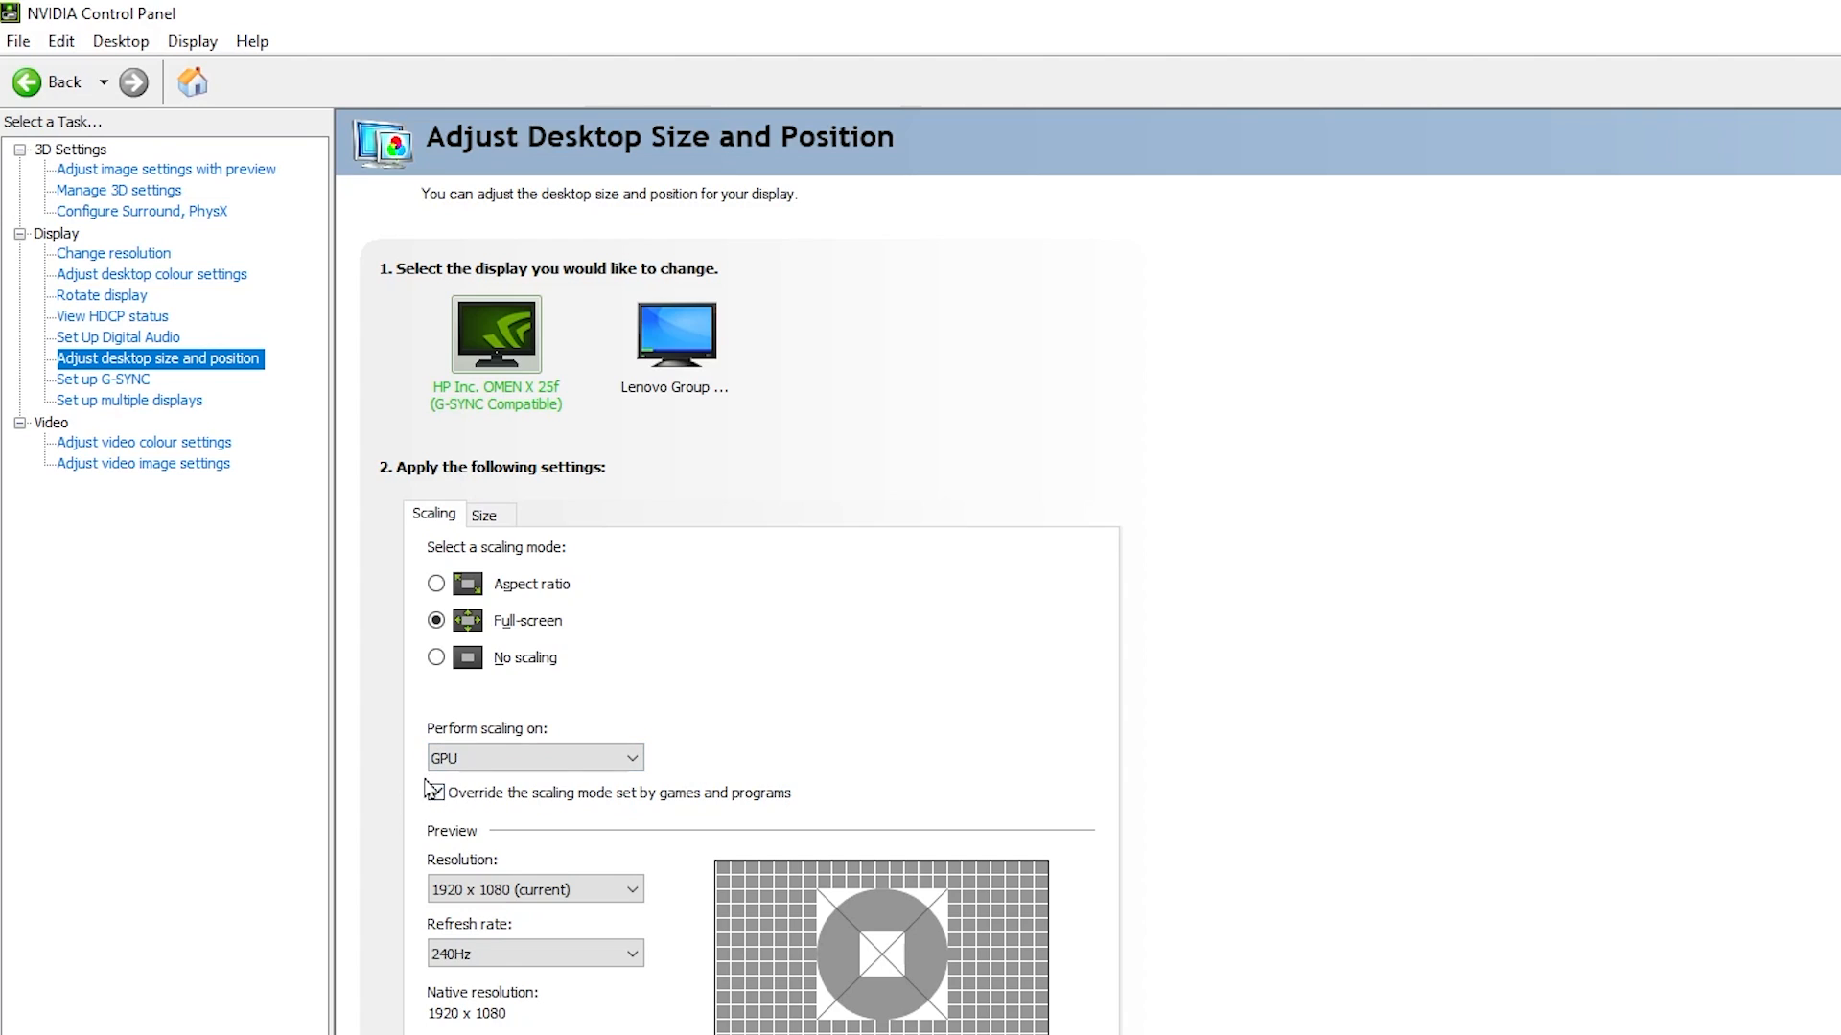
{"action": "left_click", "coordinate": [435, 793]}
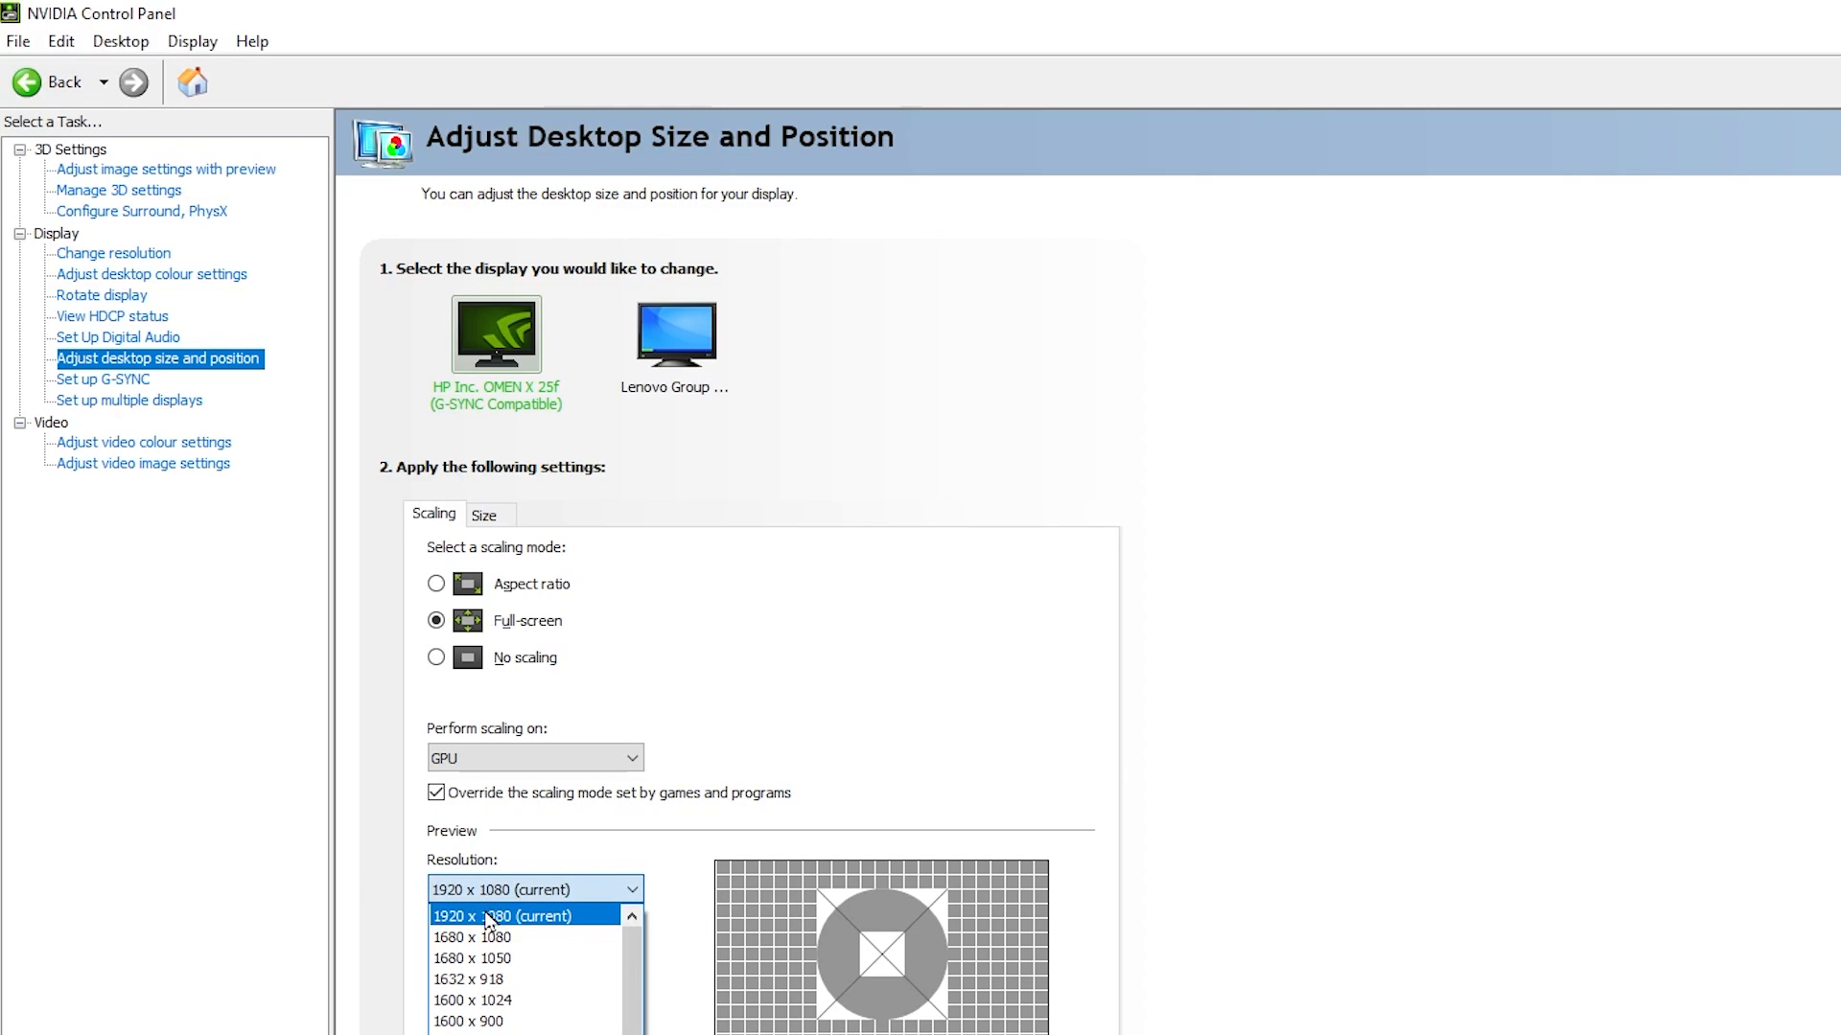
{"action": "left_click", "coordinate": [506, 915]}
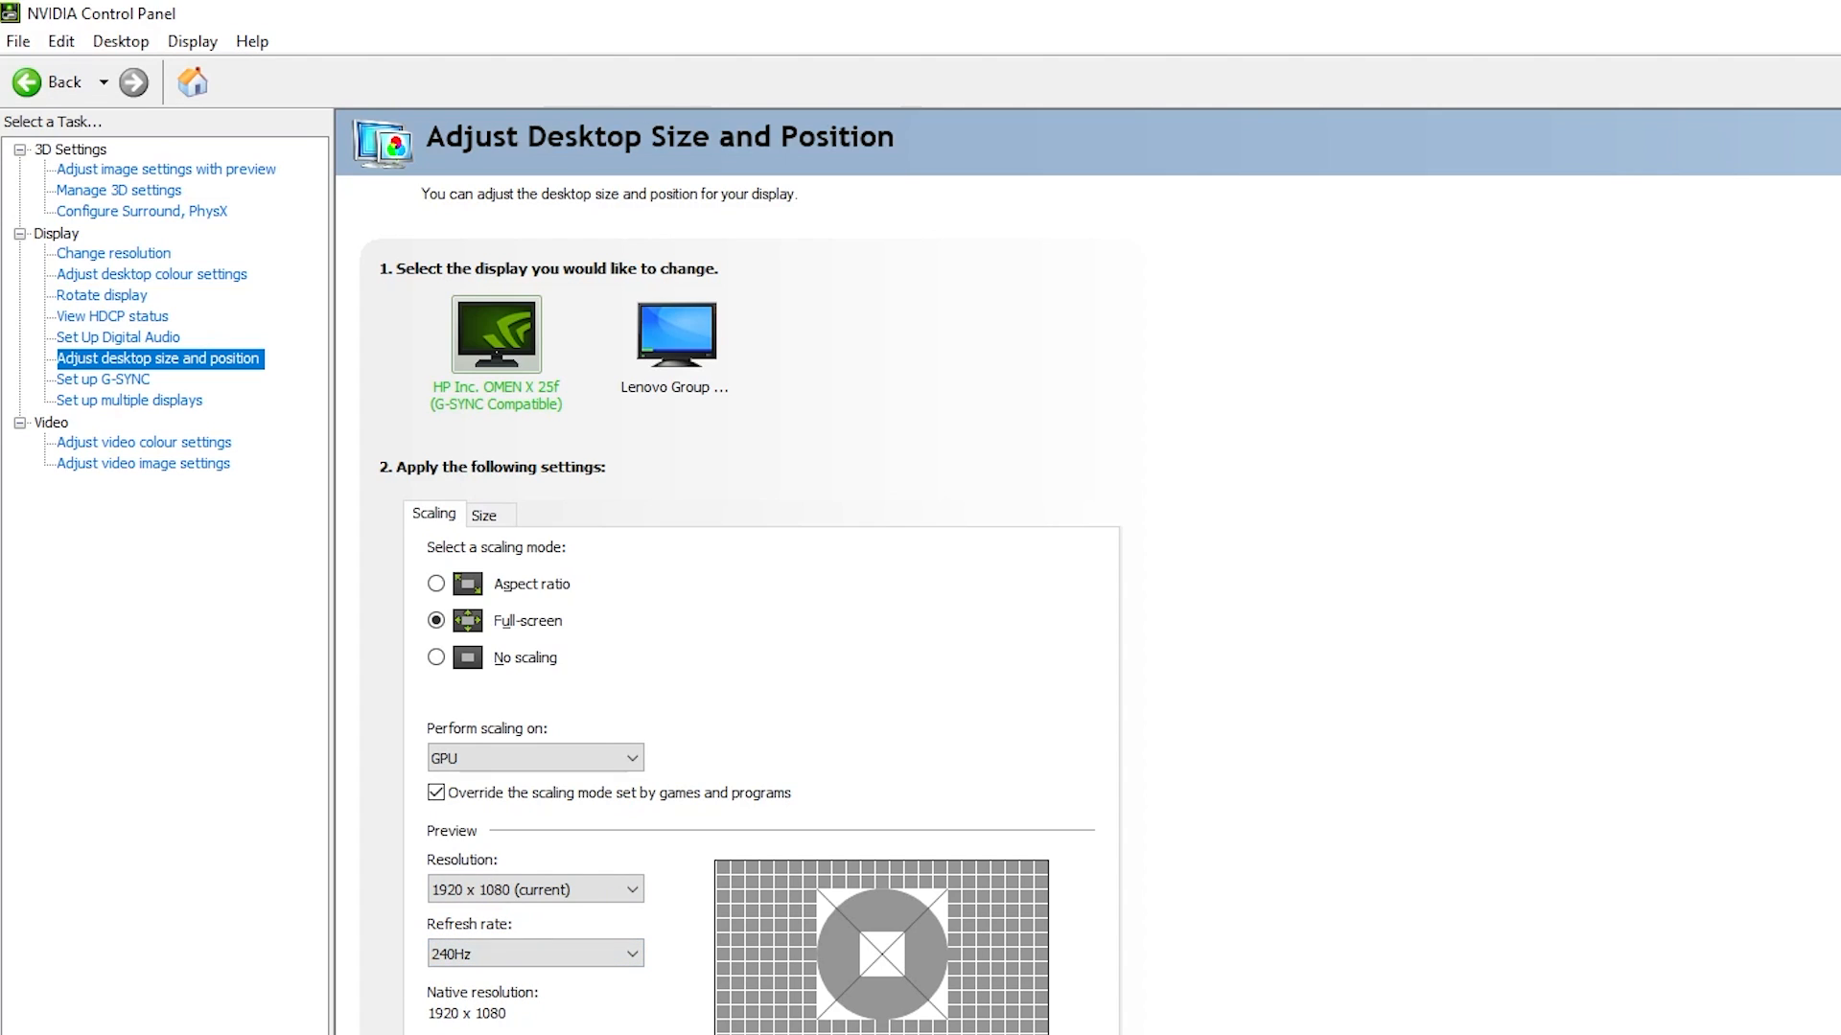
{"action": "mouse_move", "coordinate": [1060, 807]}
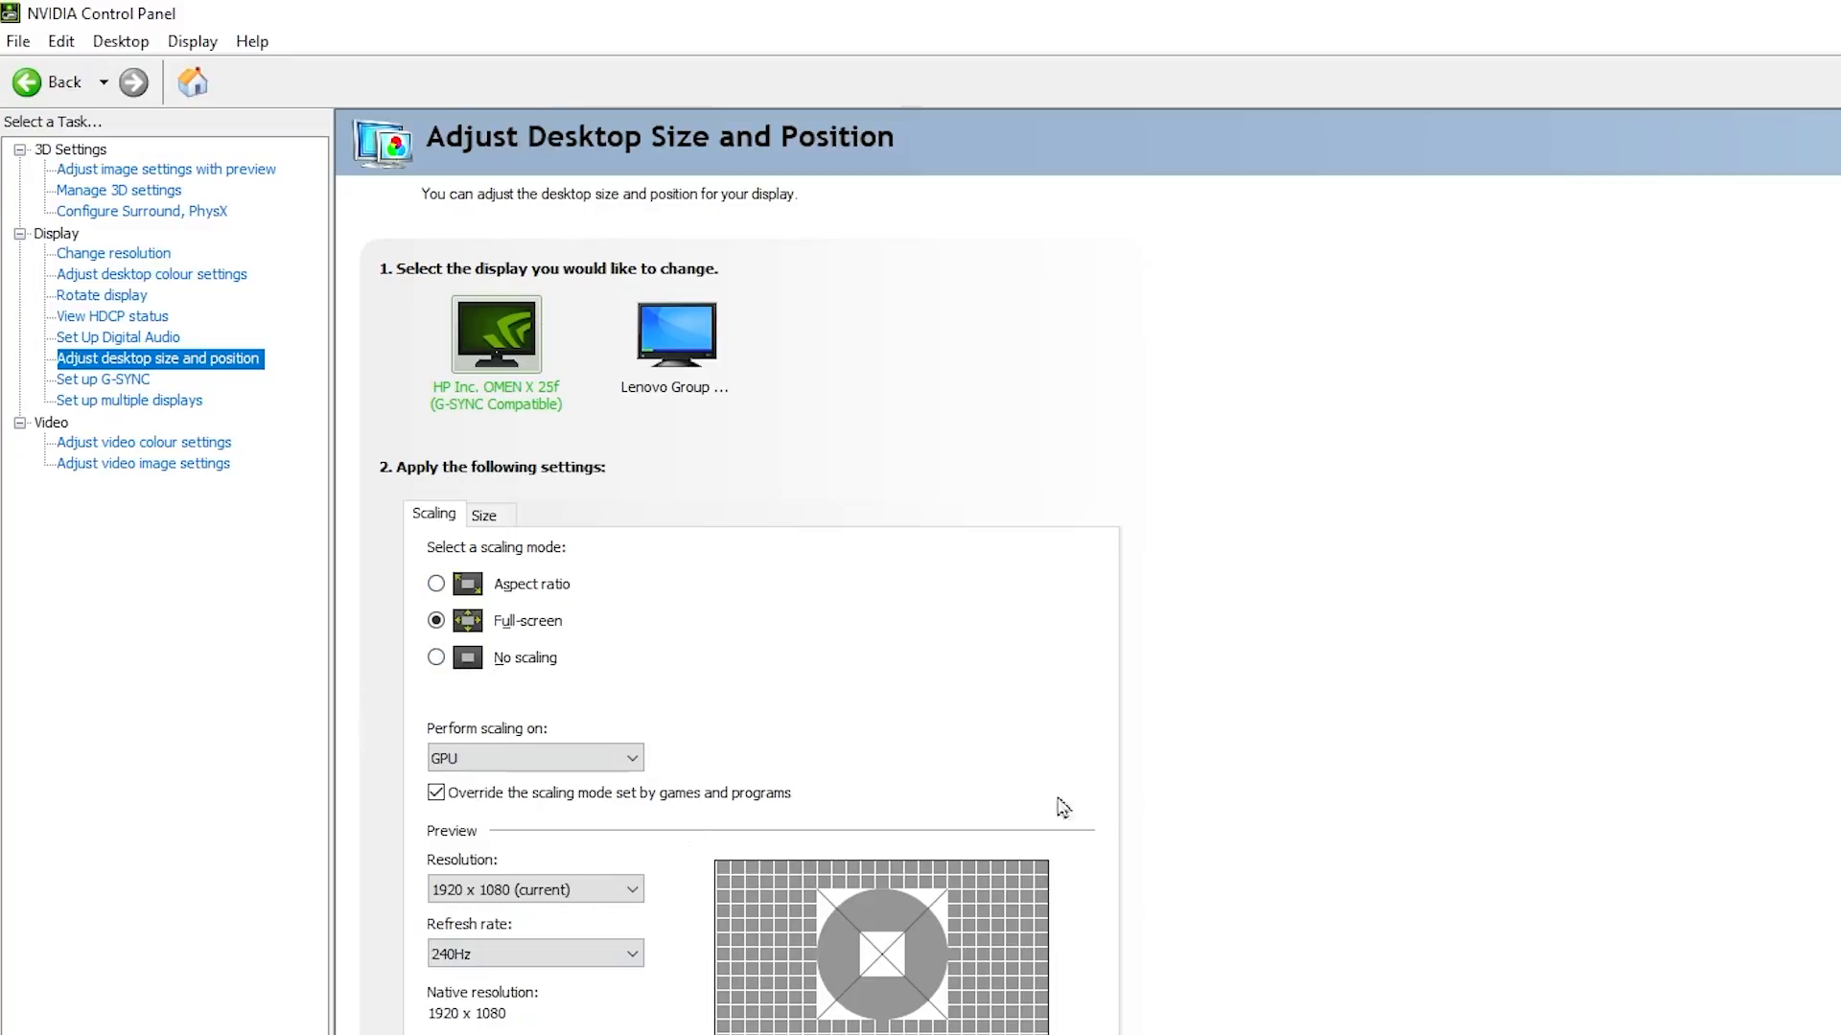